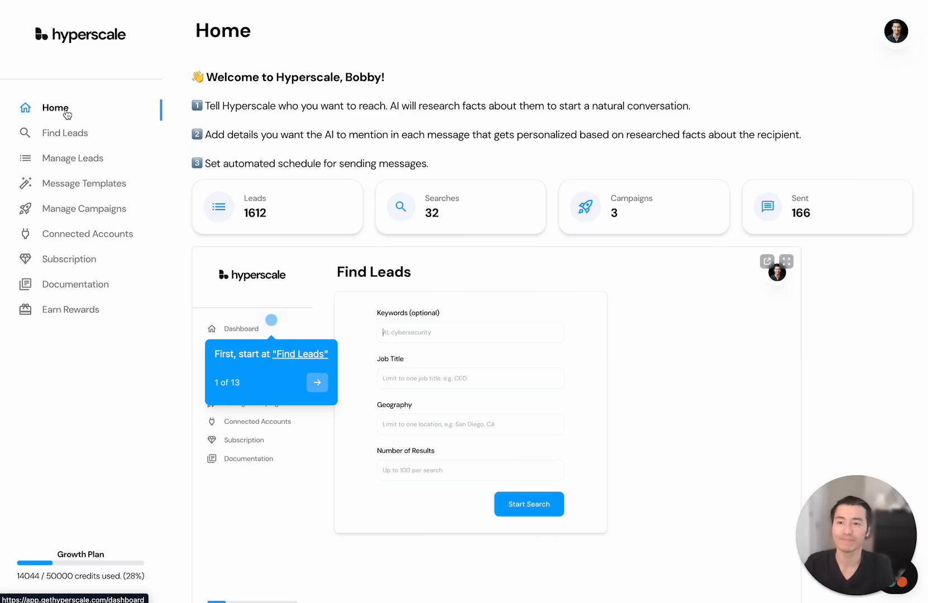
Go to the Find Leads page to search for new people to contact.
{"action": "left_click", "coordinate": [65, 132]}
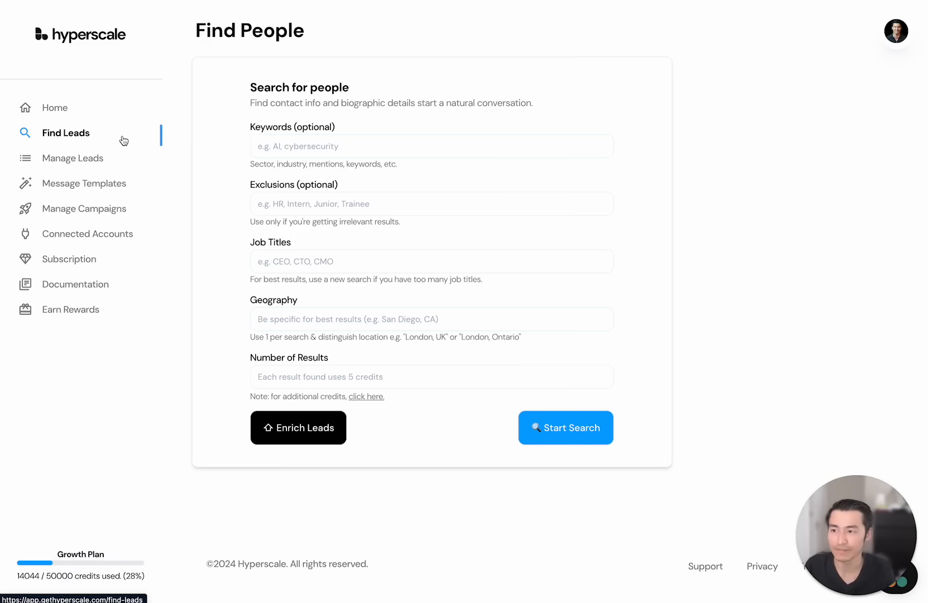
Search for keyword AI, exclusions HR/intern/marketing, titles CEO and Director of Business Development, San Francisco CA, 10 results.
{"action": "type", "text": "AI"}
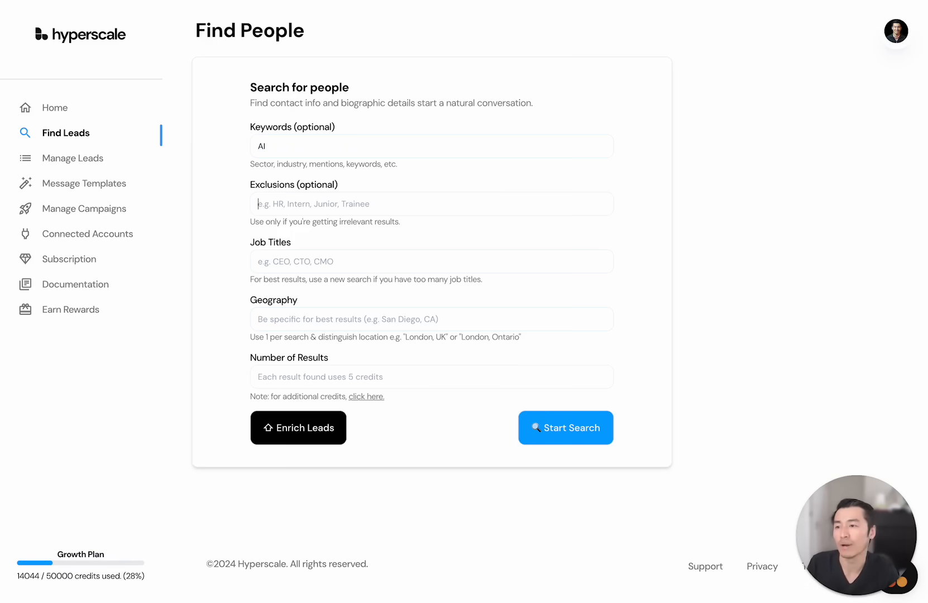
{"action": "type", "text": "HR, intern, marketing"}
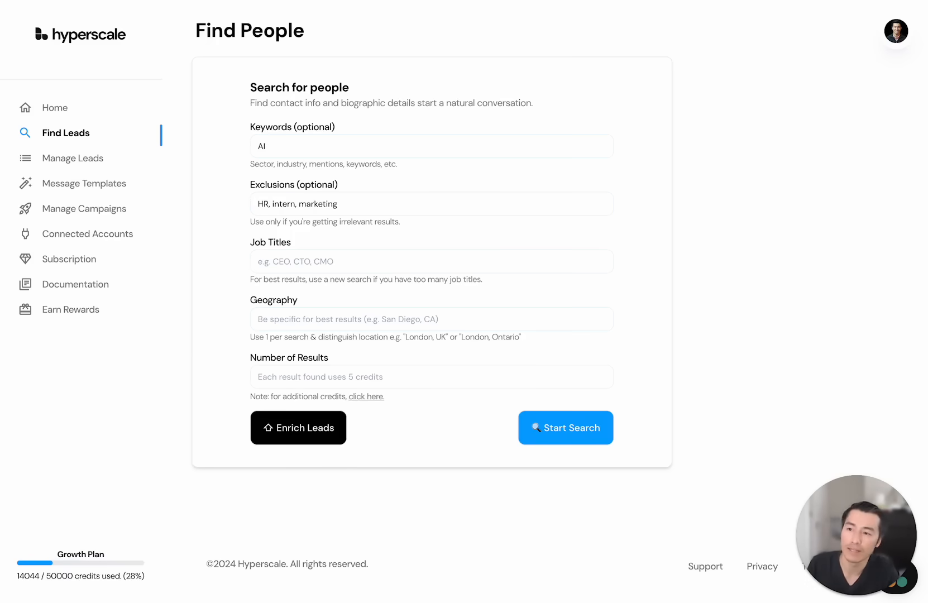
{"action": "type", "text": "CEO, Director of"}
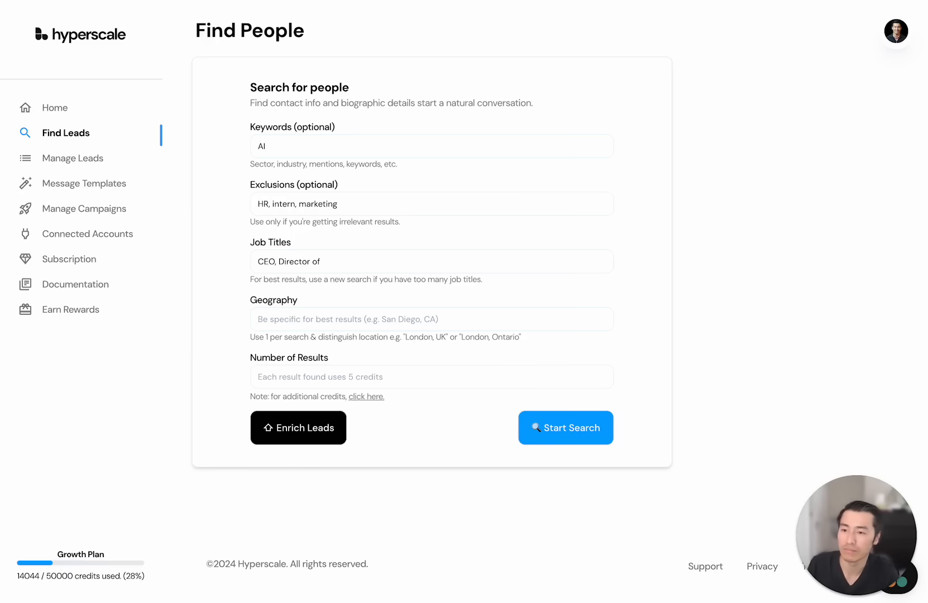
{"action": "type", "text": "Business Development"}
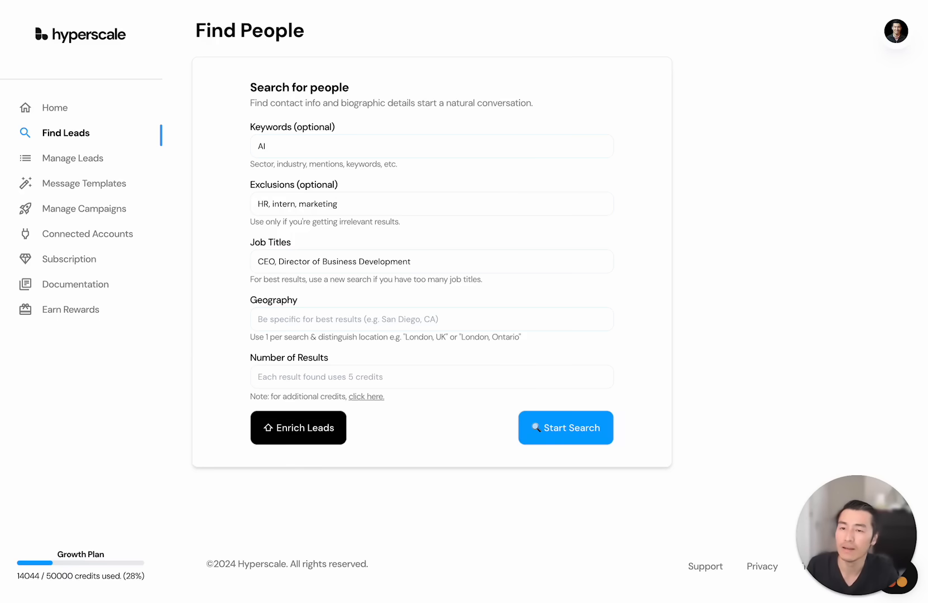
{"action": "type", "text": "San Francisco, CA"}
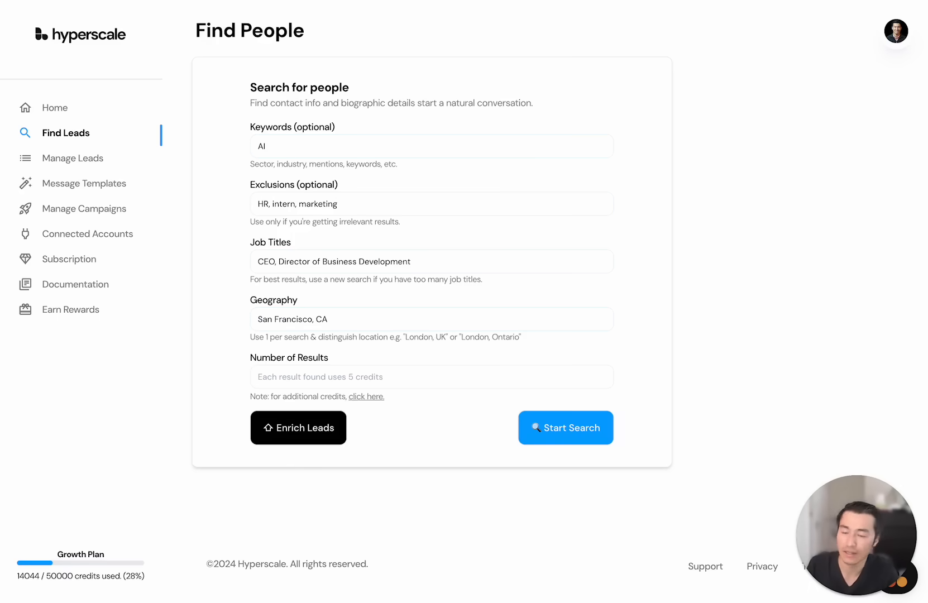
{"action": "type", "text": "10"}
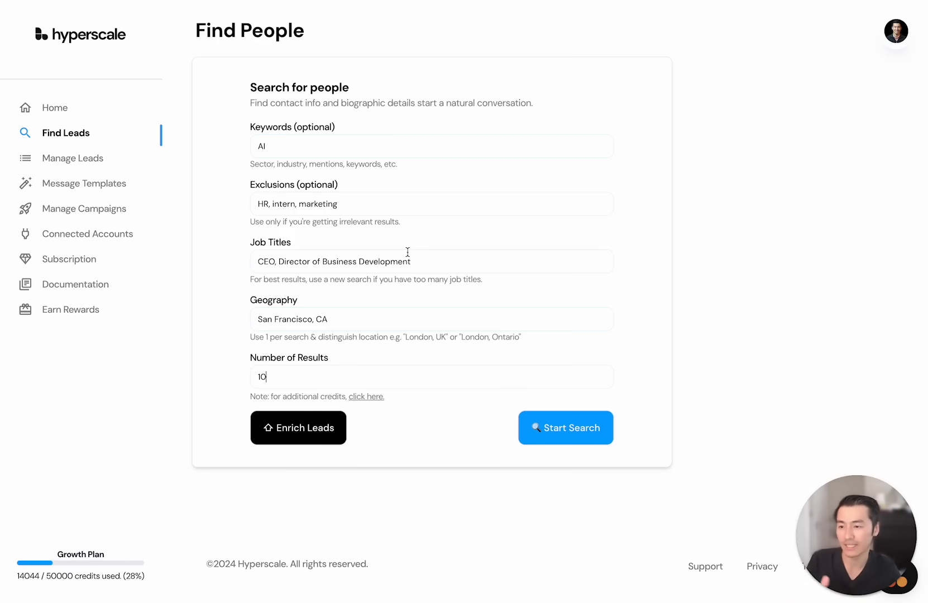
Launch the people search so matching leads like Cohere and Credo AI begin appearing.
{"action": "left_click", "coordinate": [565, 428]}
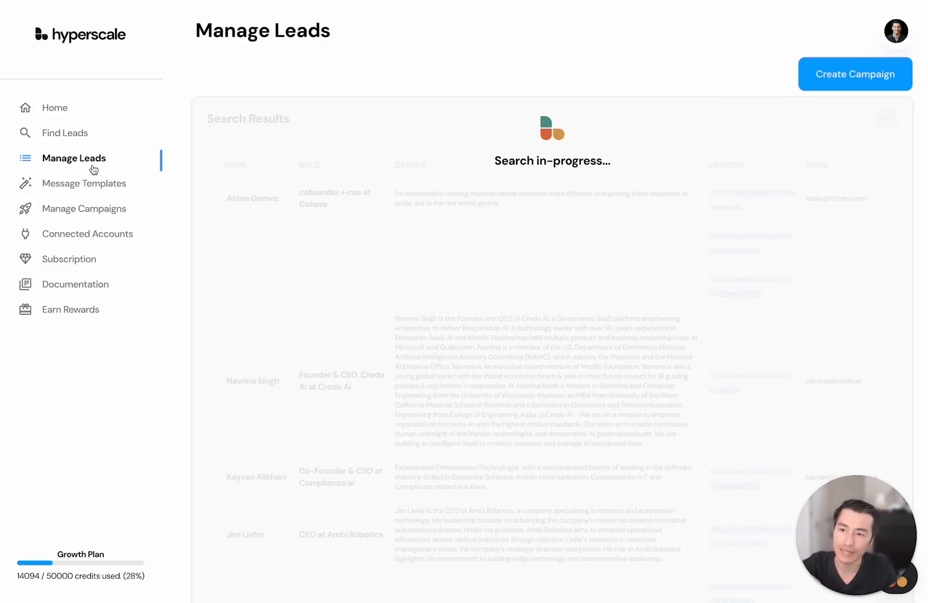
{"action": "mouse_move", "coordinate": [444, 200]}
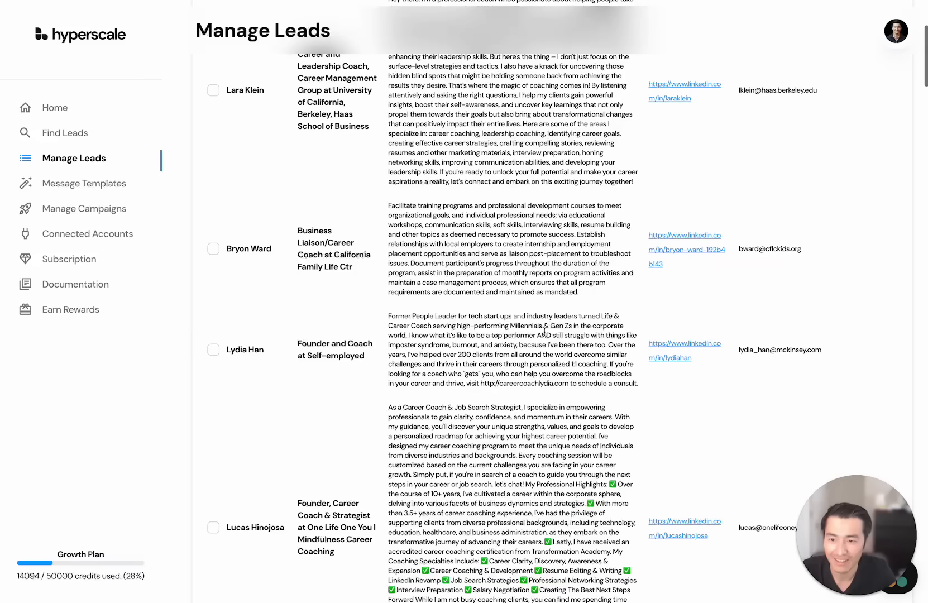
Review the completed lead results, then move to the Message Templates page.
{"action": "scroll", "scroll_direction": "up", "scroll_amount": 3}
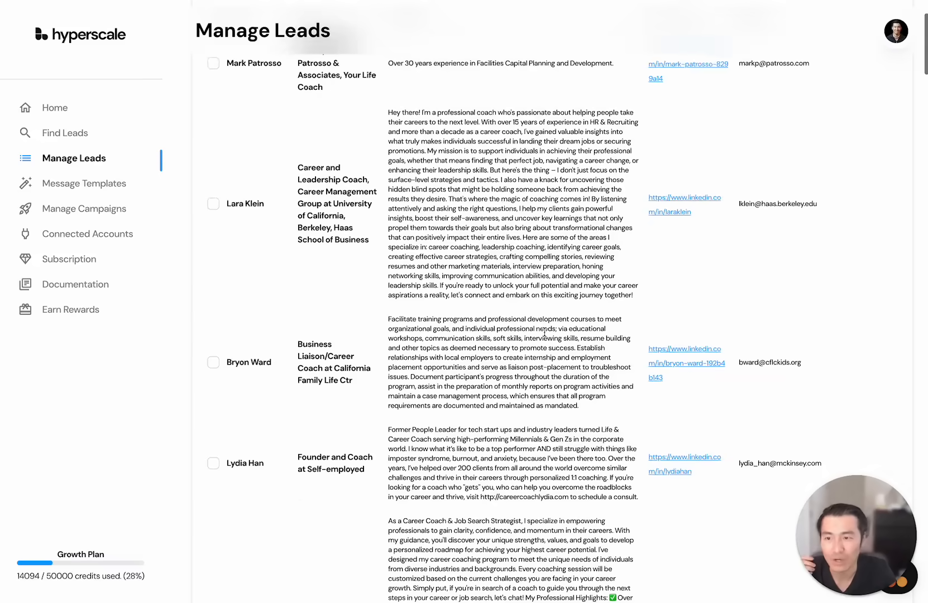
{"action": "scroll", "scroll_direction": "down", "scroll_amount": 3}
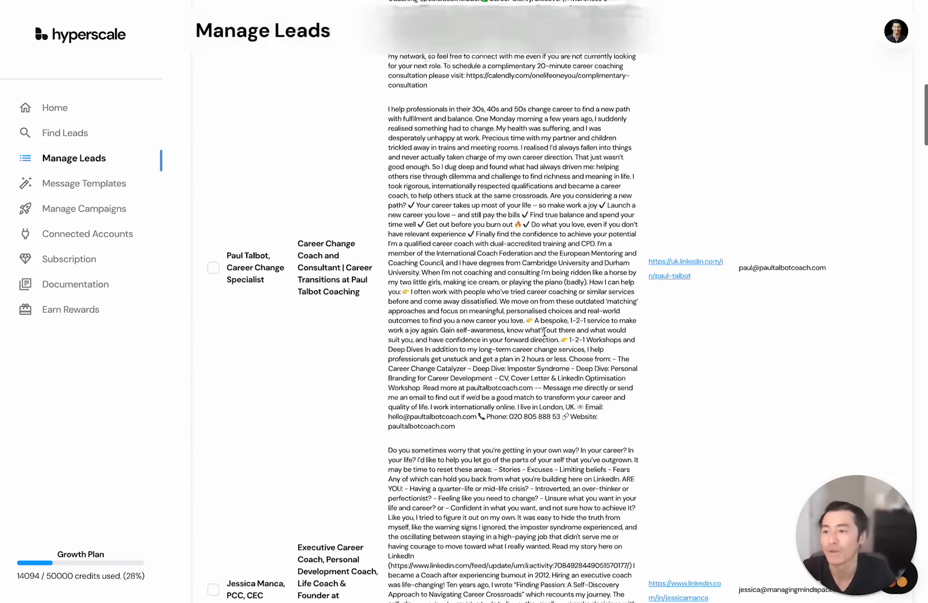
{"action": "scroll", "scroll_direction": "down", "scroll_amount": 3}
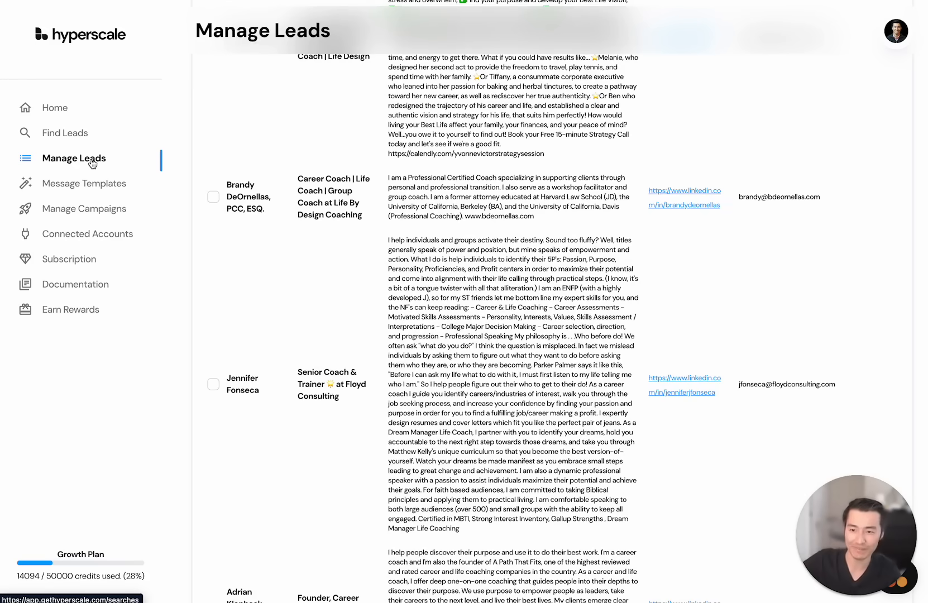
{"action": "mouse_move", "coordinate": [569, 210]}
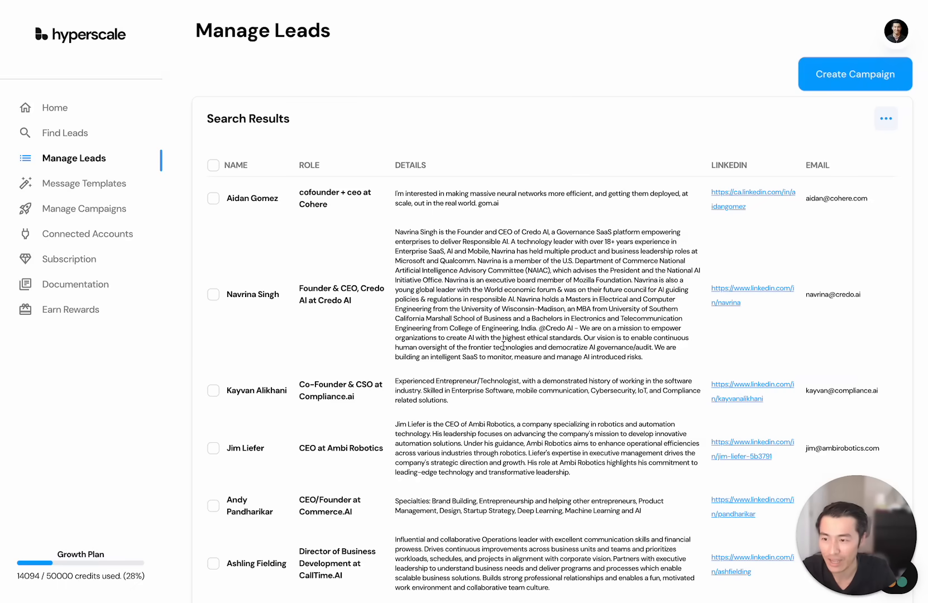
{"action": "scroll", "scroll_direction": "down", "scroll_amount": 3}
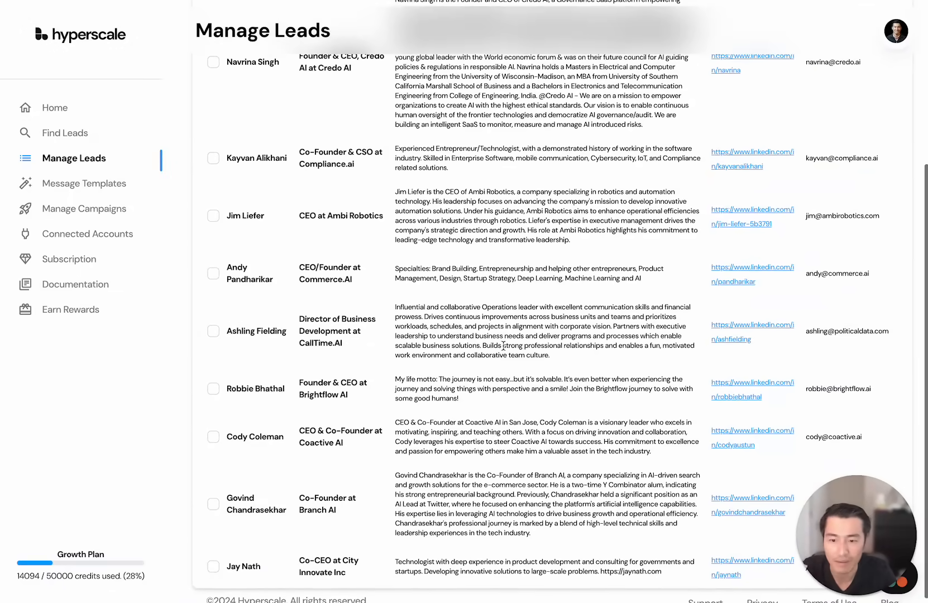
{"action": "left_click", "coordinate": [85, 183]}
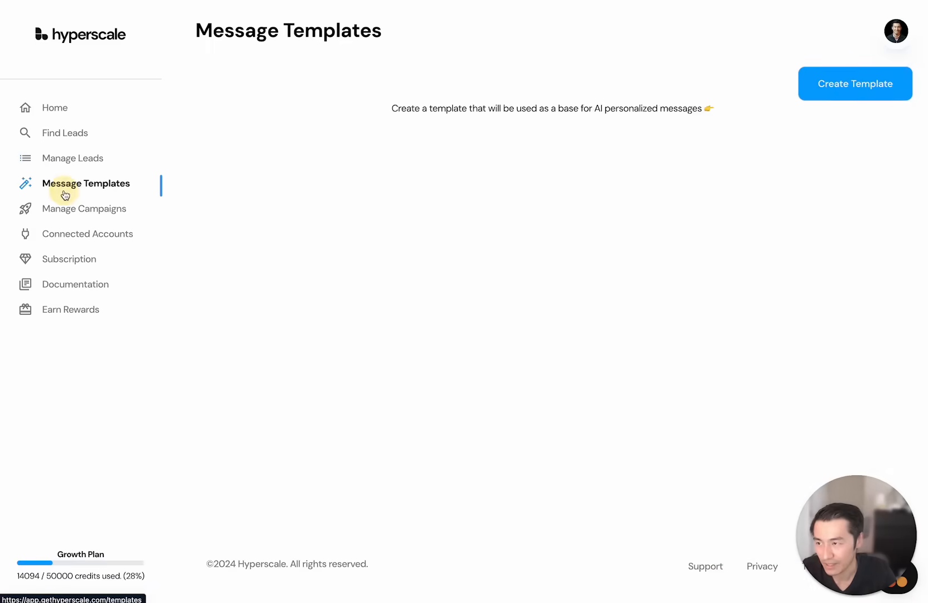
Create template 'Test' with subject AI Automated Outreach, a Hyperscale automation pitch and 'Automate sales with AI' sign-off.
{"action": "left_click", "coordinate": [854, 84]}
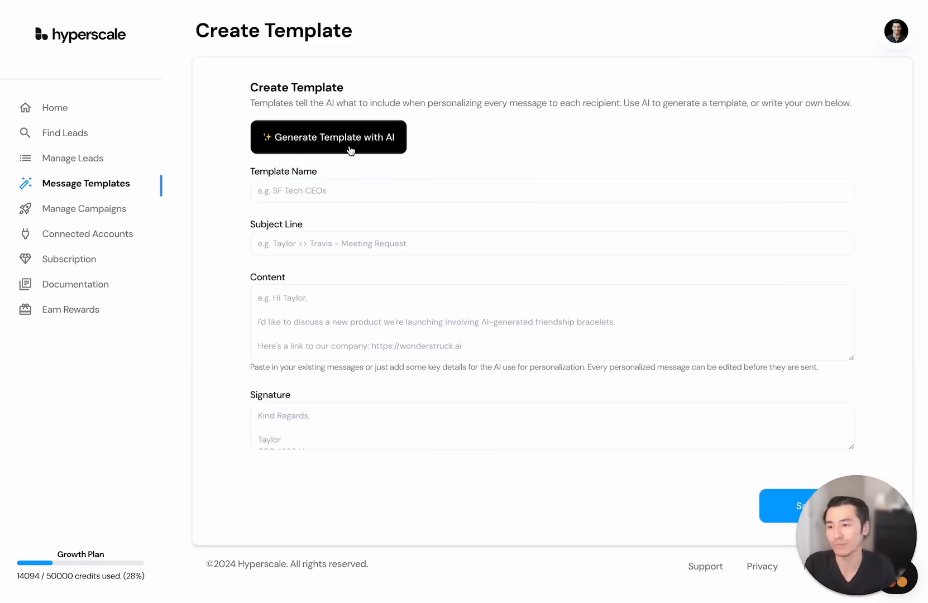
{"action": "type", "text": "Test"}
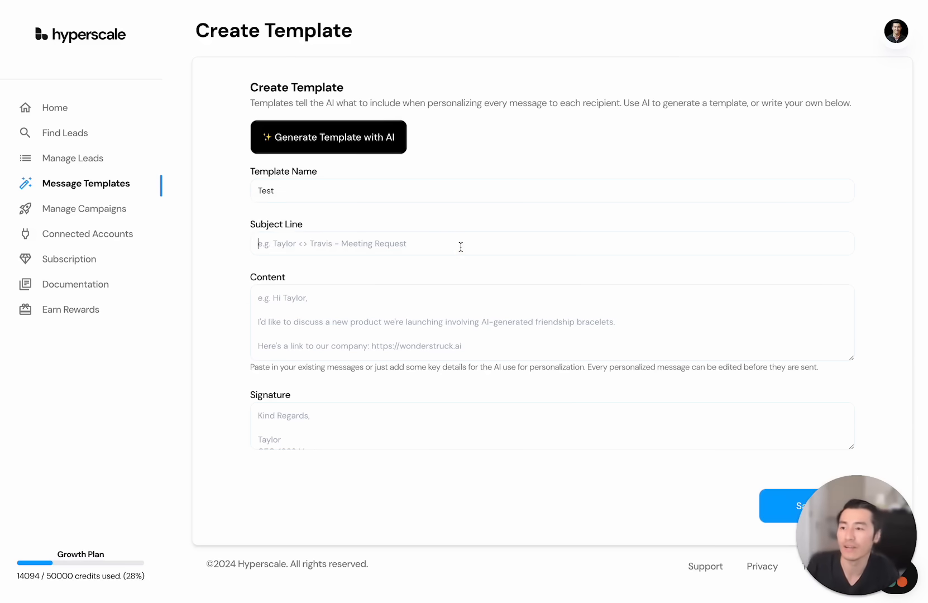
{"action": "type", "text": "Hype"}
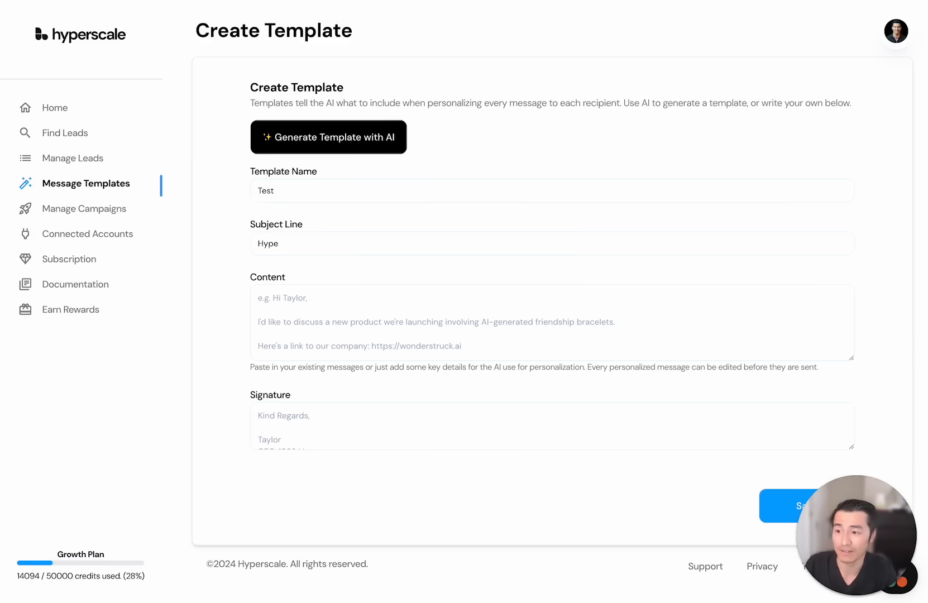
{"action": "type", "text": "Hyperscale for"}
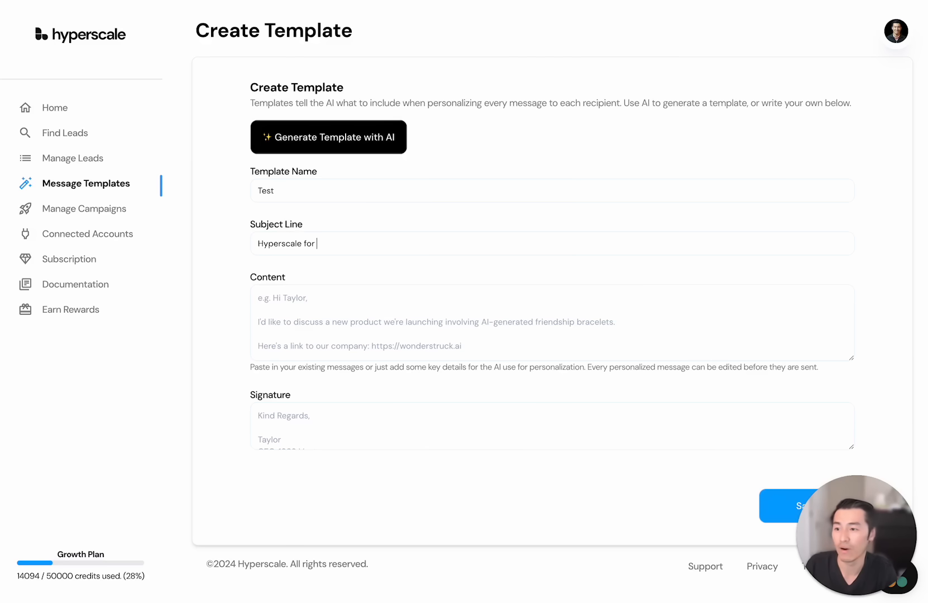
{"action": "type", "text": "automation"}
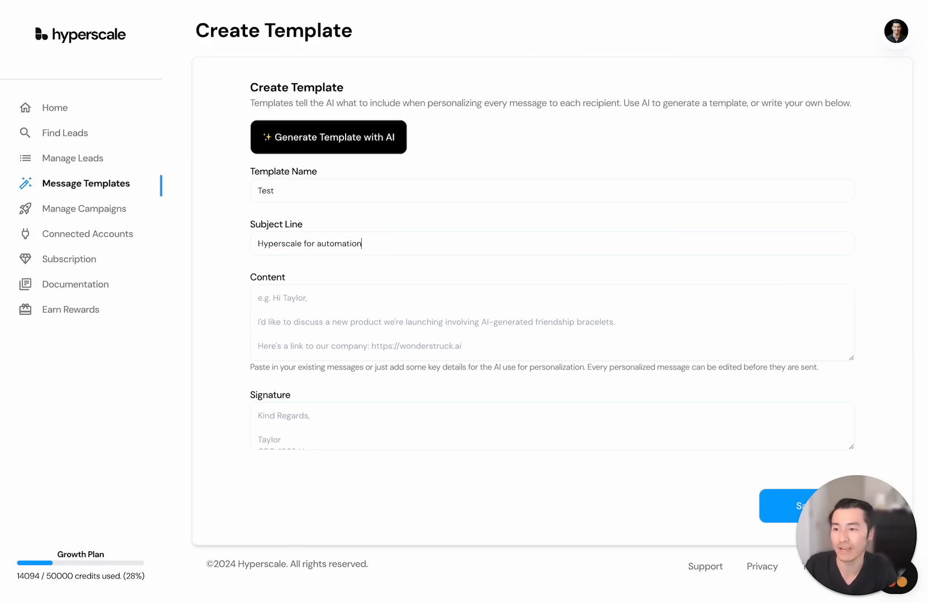
{"action": "type", "text": "Automate sales with AI"}
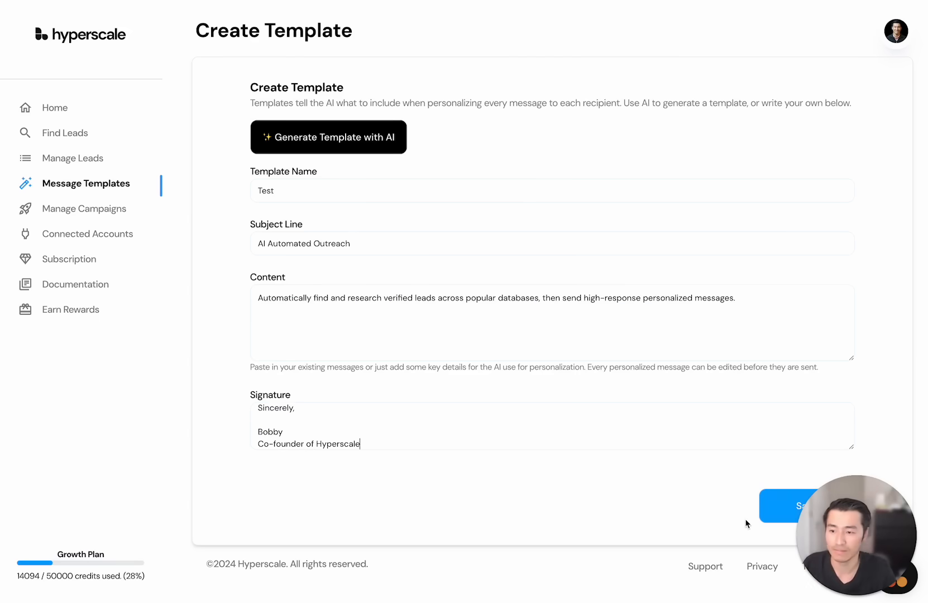
{"action": "left_click", "coordinate": [796, 506]}
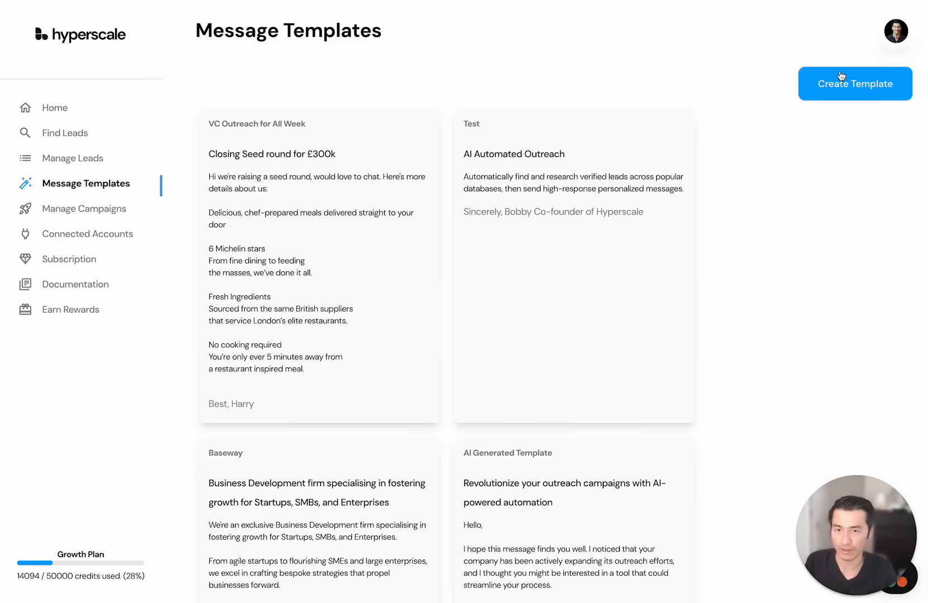
Generate an outreach email with AI inviting readers to try gethyperscale.com, save it, and move to Manage Campaigns.
{"action": "left_click", "coordinate": [854, 83]}
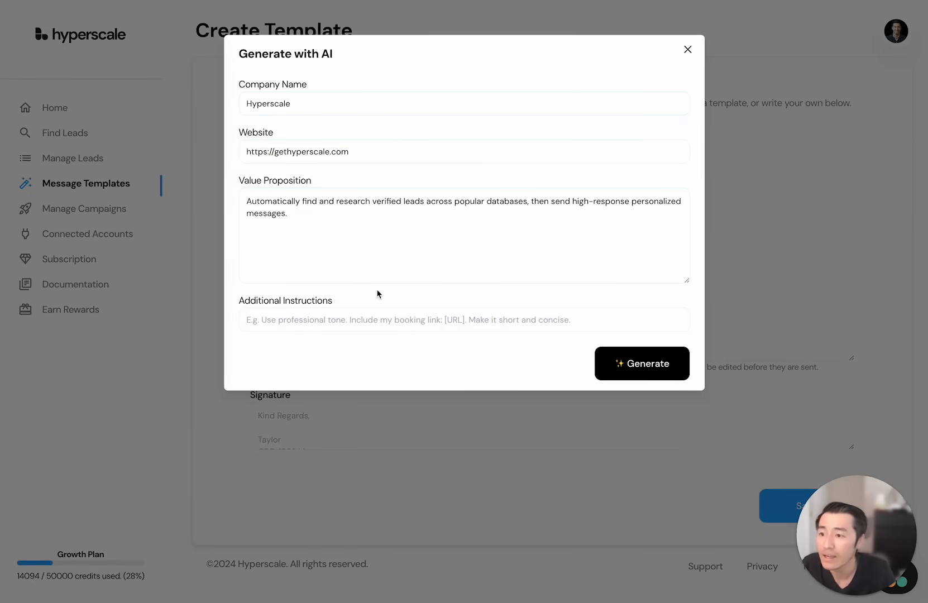
{"action": "type", "text": "Try it"}
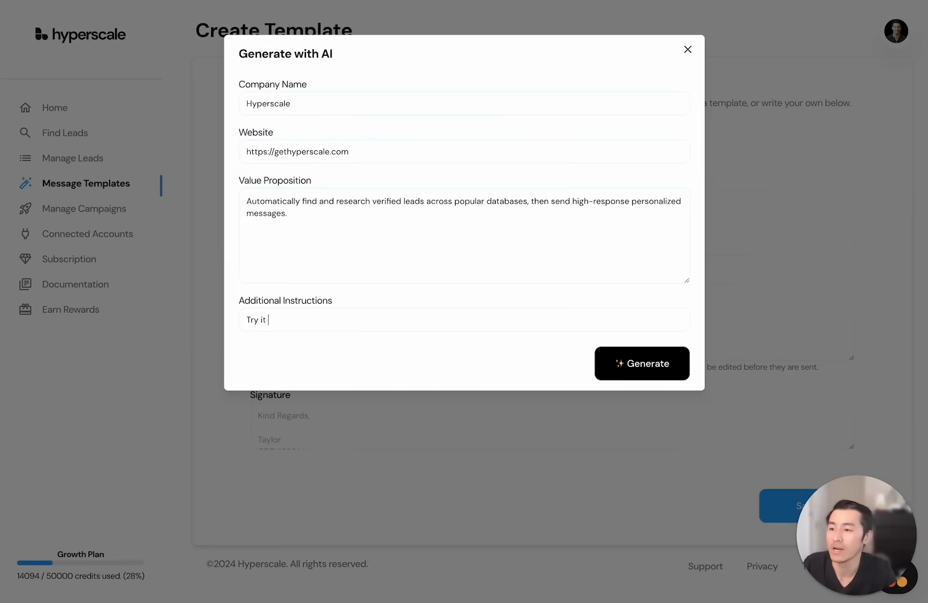
{"action": "left_click", "coordinate": [640, 362]}
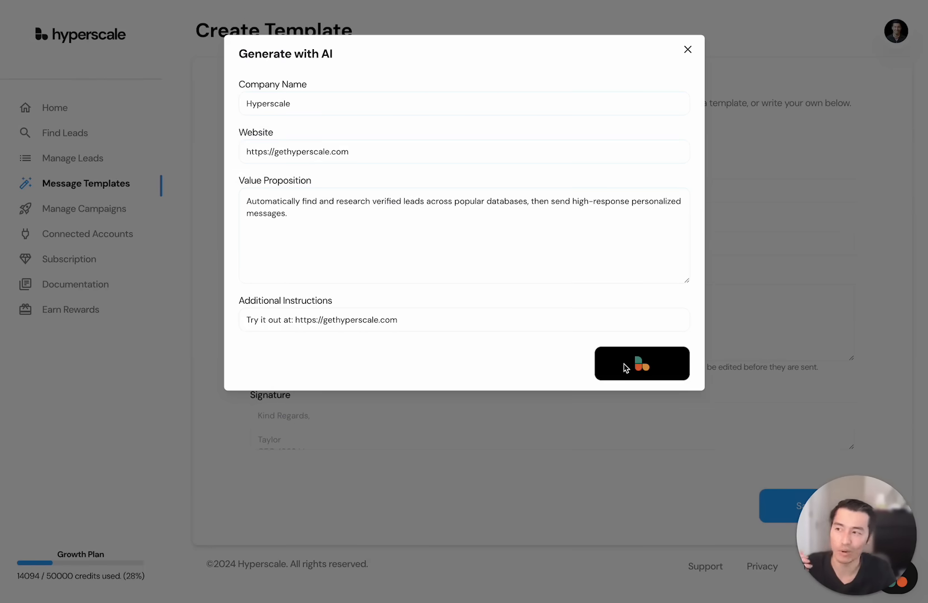
{"action": "left_click", "coordinate": [641, 363]}
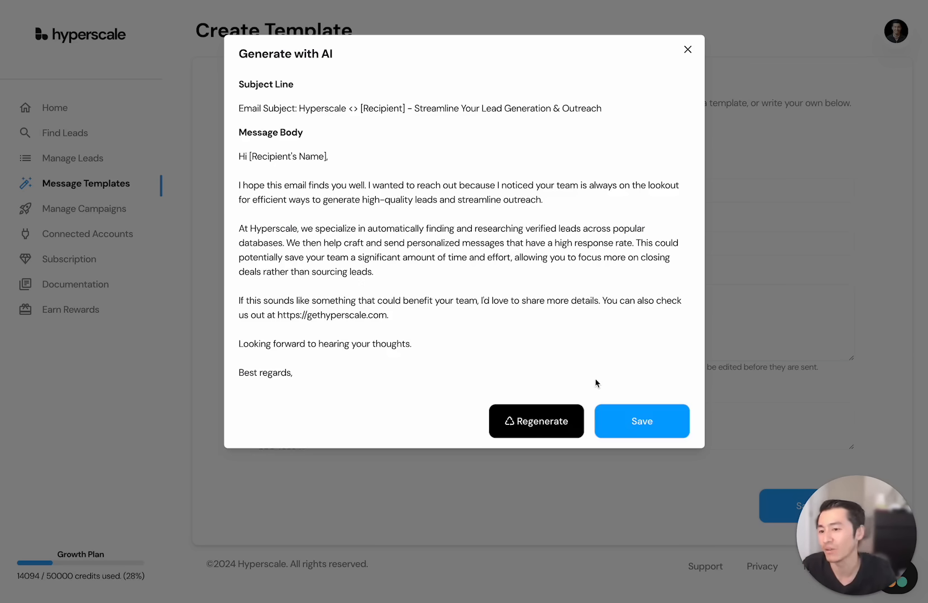
{"action": "left_click", "coordinate": [86, 209]}
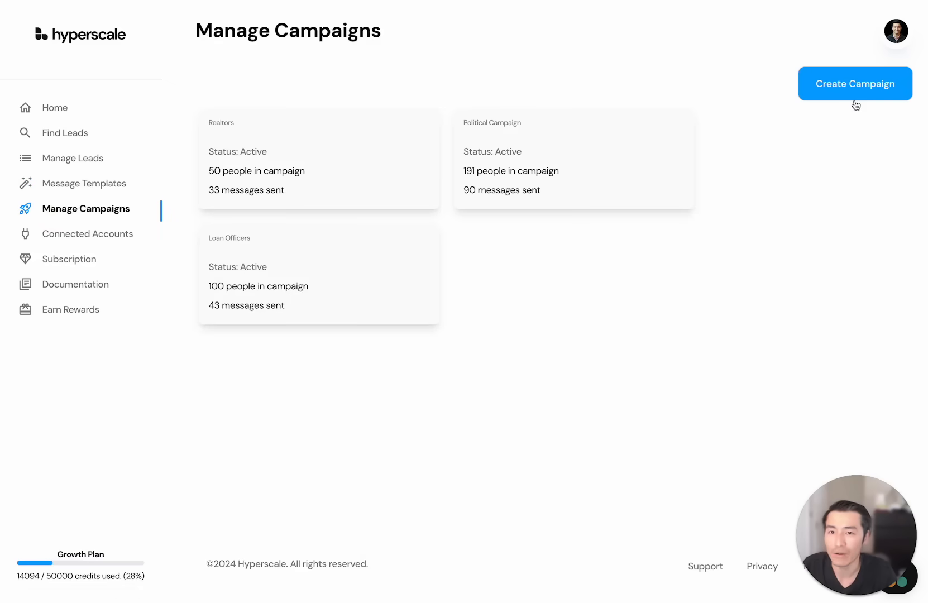
{"action": "left_click", "coordinate": [854, 83]}
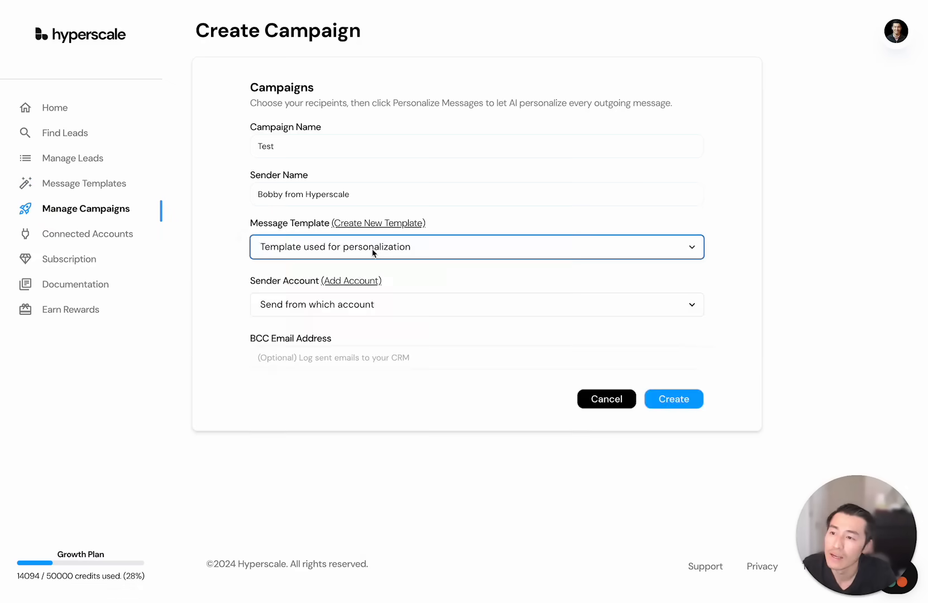
{"action": "left_click", "coordinate": [476, 247]}
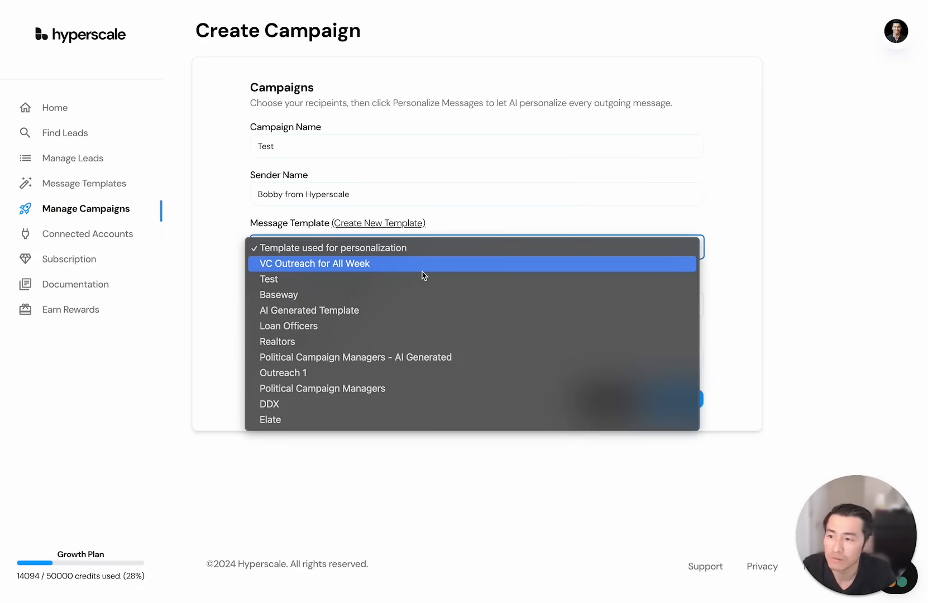
{"action": "left_click", "coordinate": [268, 280]}
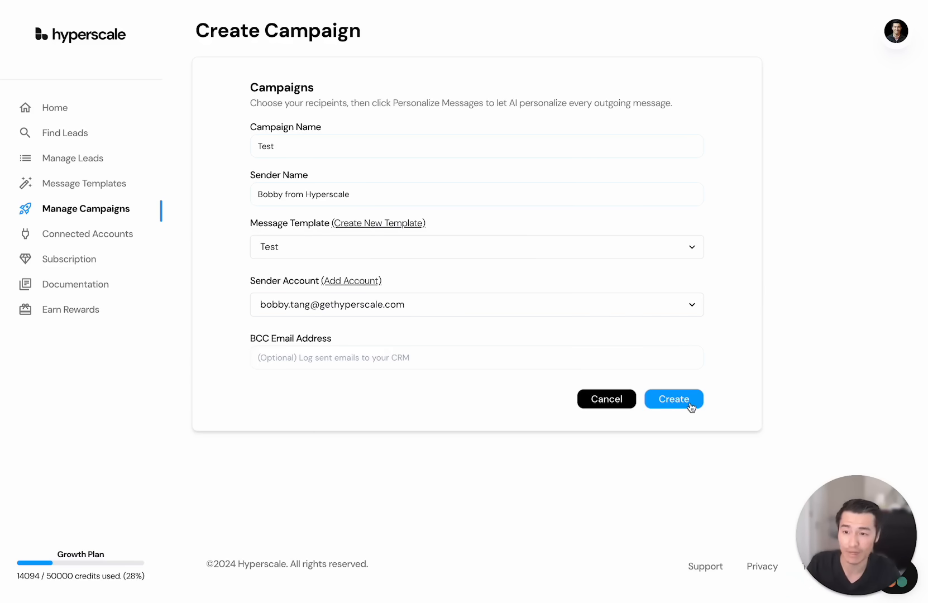
{"action": "left_click", "coordinate": [673, 398]}
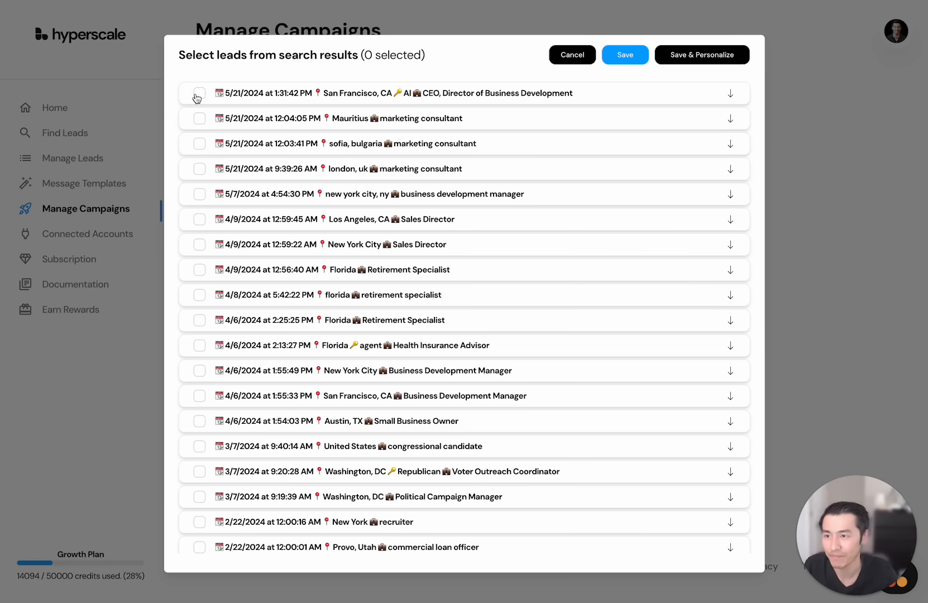
{"action": "left_click", "coordinate": [200, 94]}
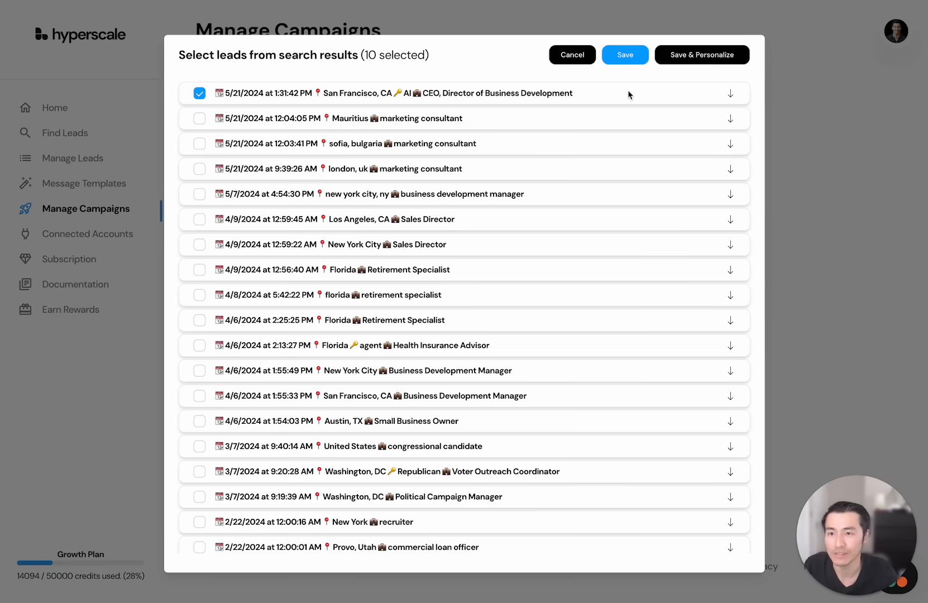
Save the 10 recipients and have AI personalize every outgoing message.
{"action": "left_click", "coordinate": [701, 55]}
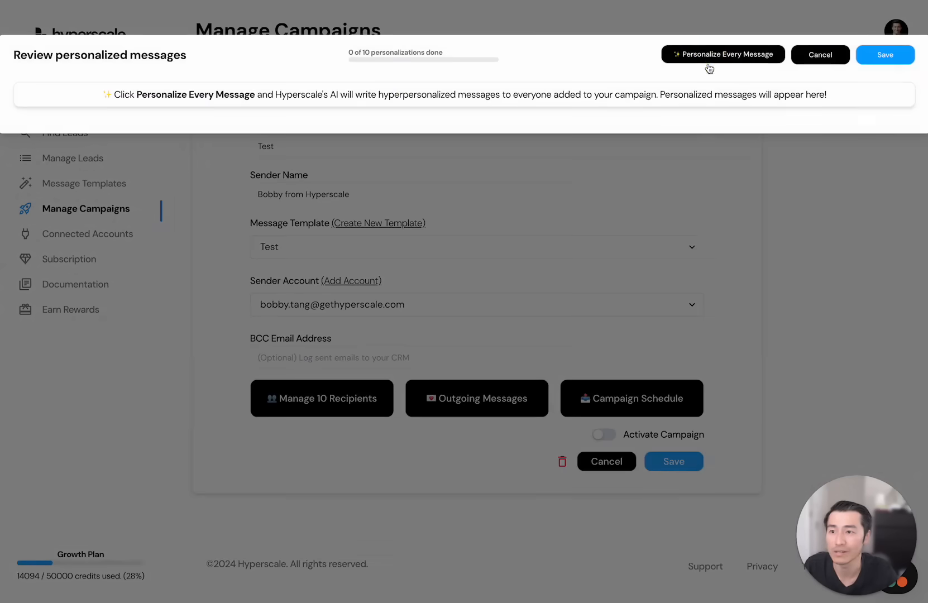
{"action": "left_click", "coordinate": [722, 54]}
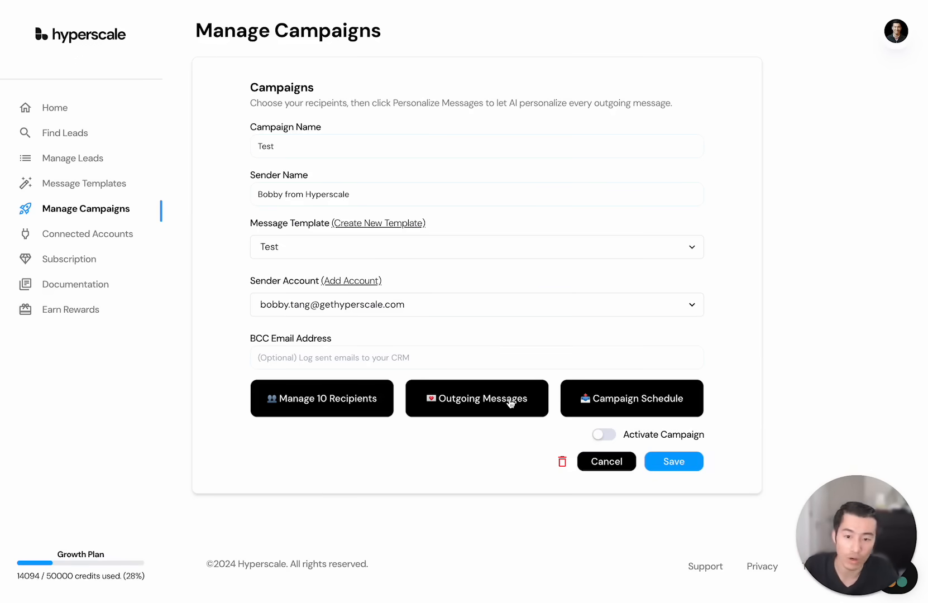
Set the schedule to 20 emails daily, Mon–Fri at 9 AM, Europe/London timezone, and save it.
{"action": "left_click", "coordinate": [629, 397]}
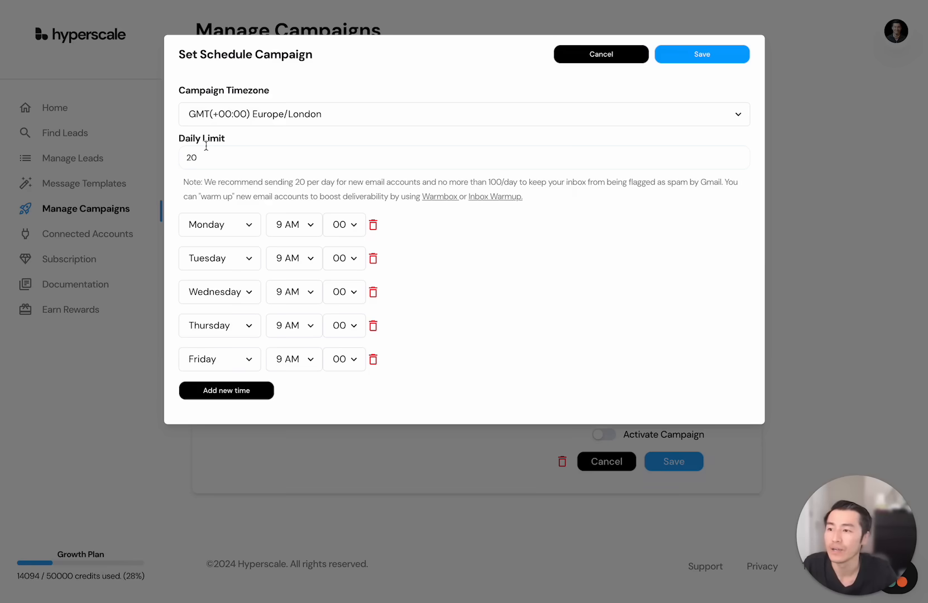
{"action": "left_click", "coordinate": [231, 156]}
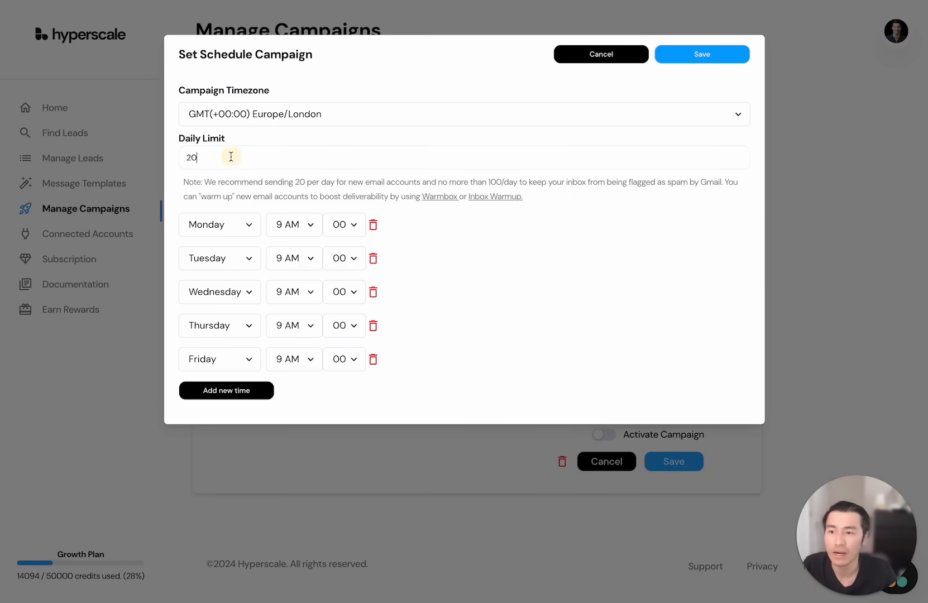
{"action": "mouse_move", "coordinate": [634, 194]}
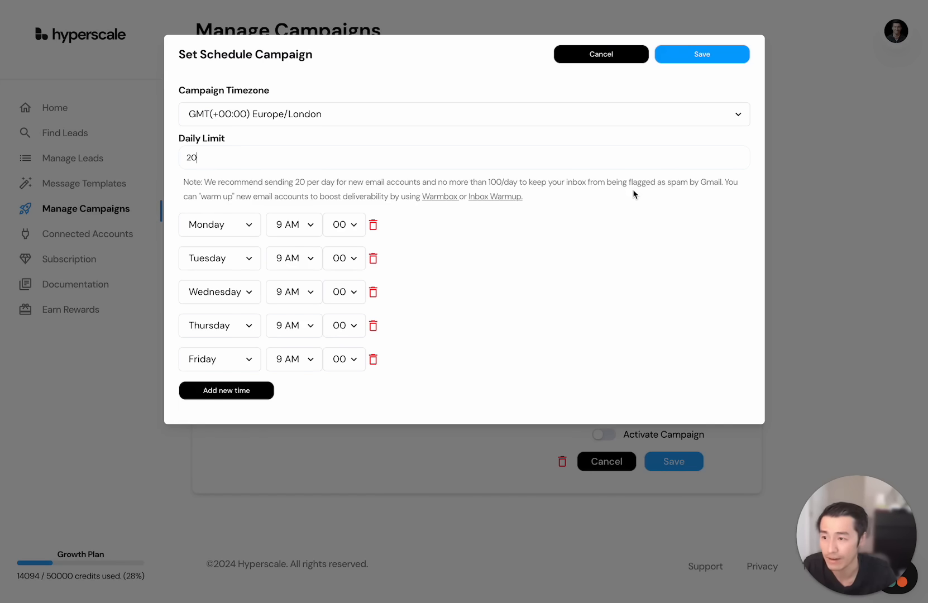
{"action": "mouse_move", "coordinate": [255, 361]}
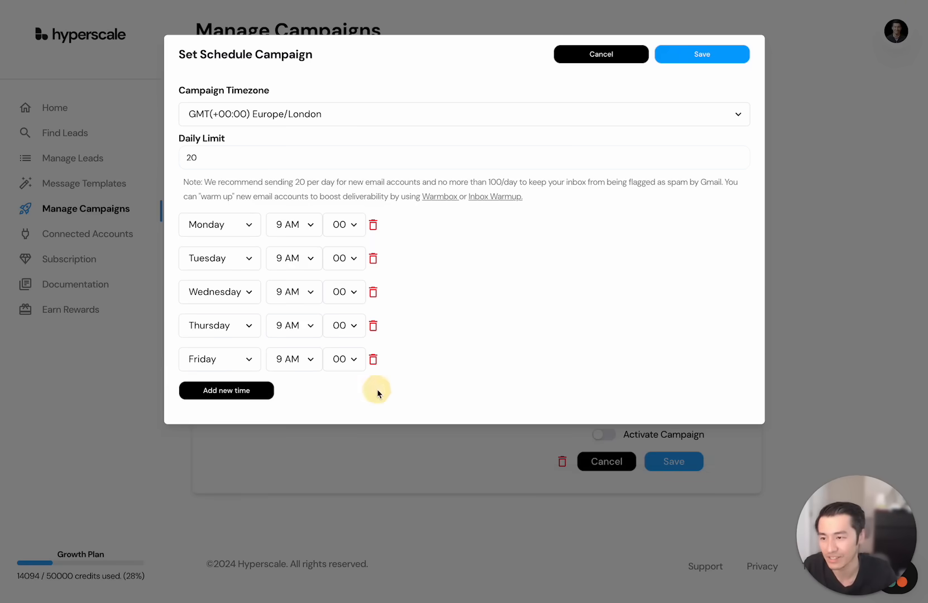
{"action": "mouse_move", "coordinate": [463, 114]}
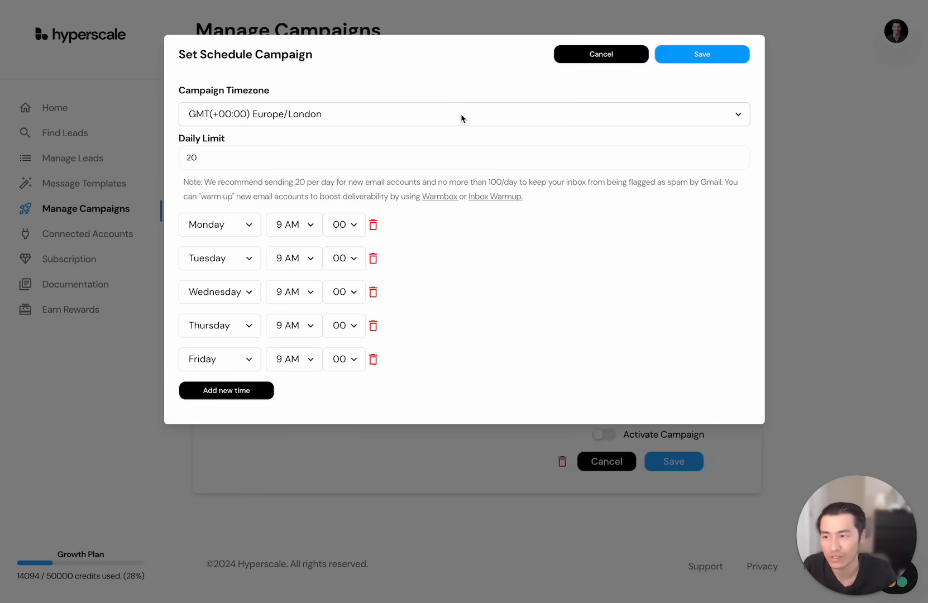
{"action": "left_click", "coordinate": [464, 114]}
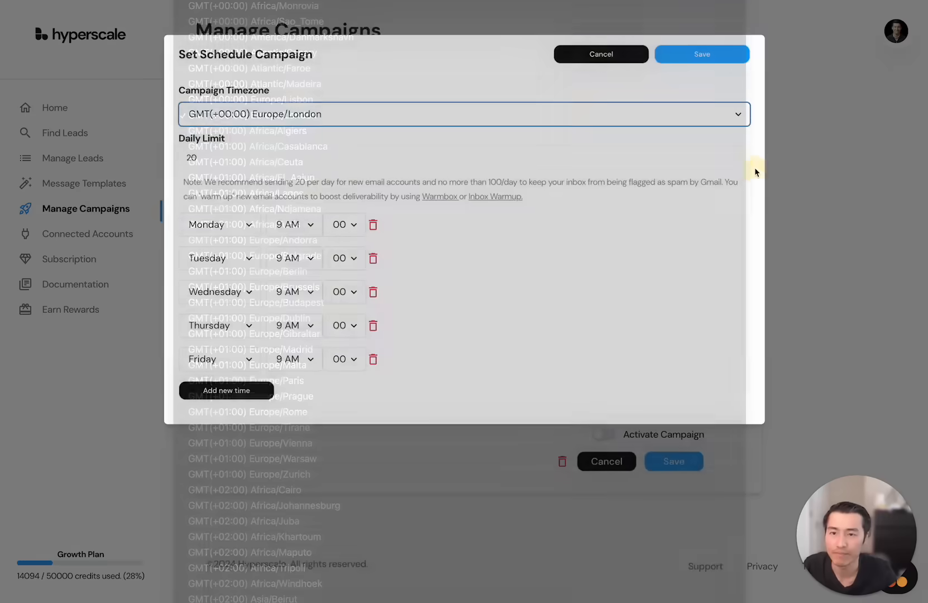
{"action": "left_click", "coordinate": [600, 53]}
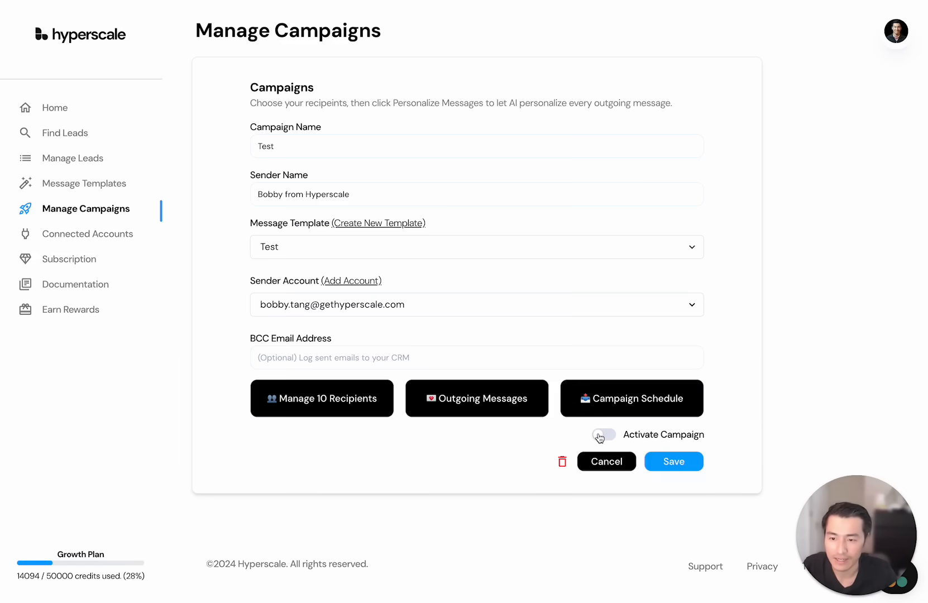
{"action": "mouse_move", "coordinate": [603, 436]}
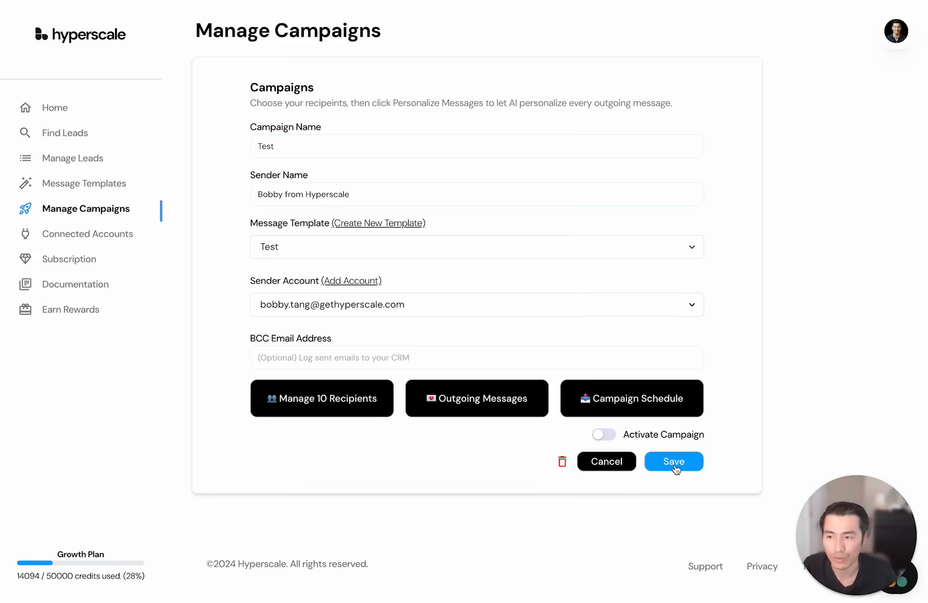
Save the Test campaign, bringing up the review of 10 of 10 personalized messages.
{"action": "left_click", "coordinate": [673, 461]}
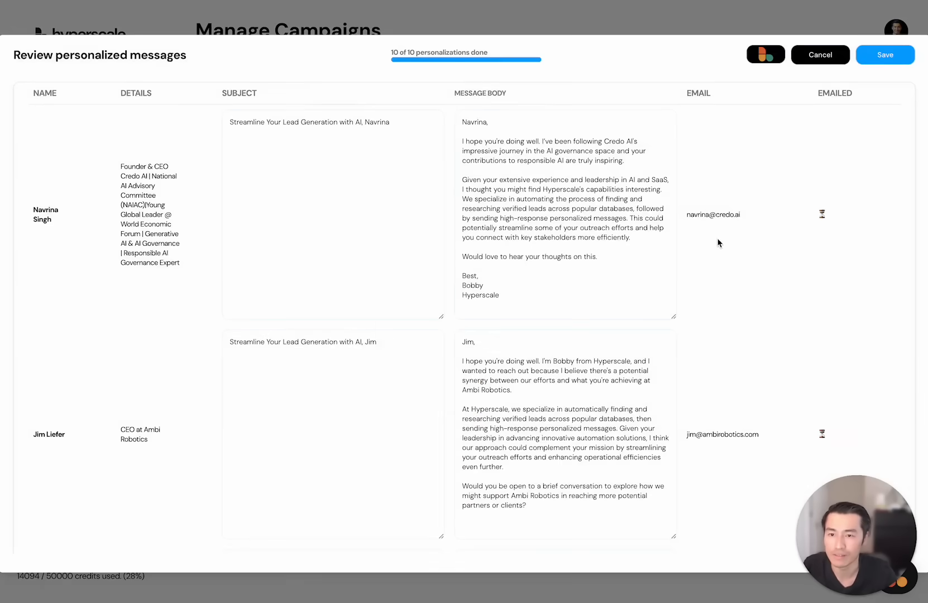
Review all ten personalized messages in the dialog and save them to the Test campaign.
{"action": "scroll", "scroll_direction": "down", "scroll_amount": 3}
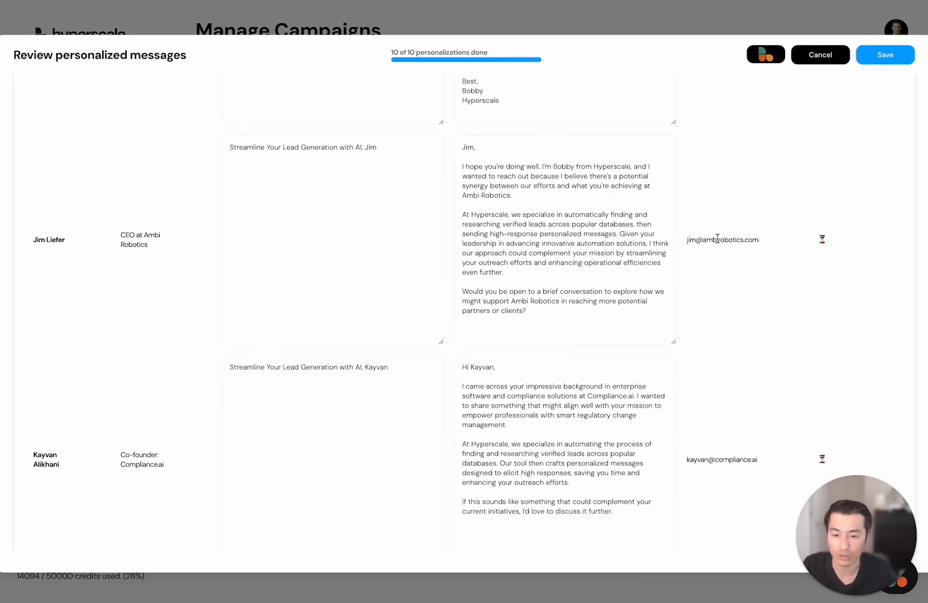
{"action": "scroll", "scroll_direction": "down", "scroll_amount": 3}
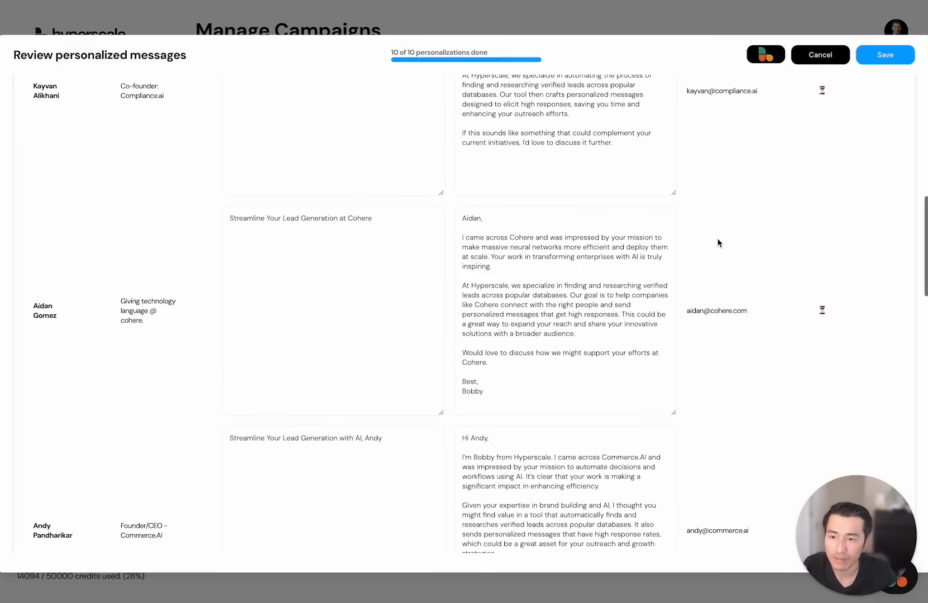
{"action": "scroll", "scroll_direction": "down", "scroll_amount": 3}
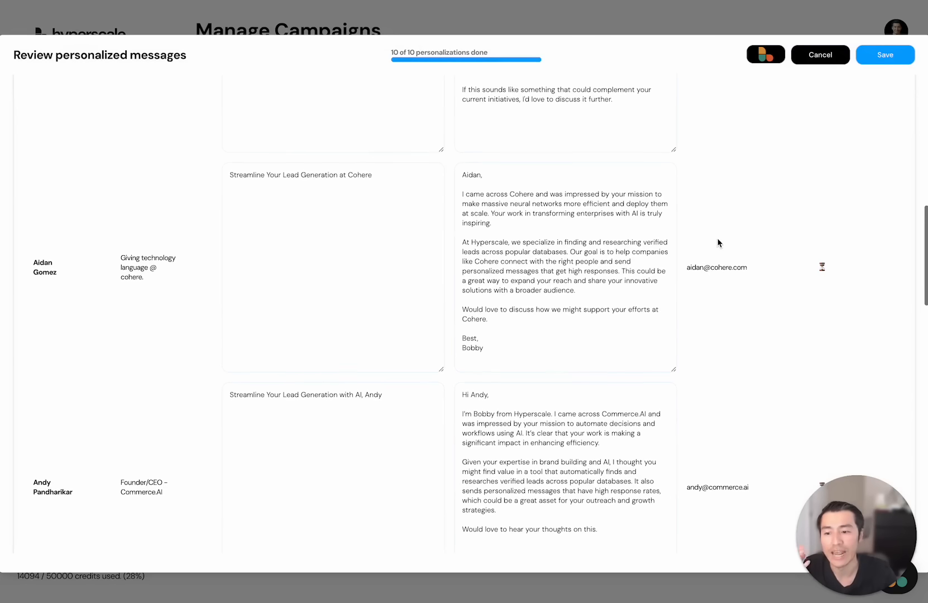
{"action": "scroll", "scroll_direction": "down", "scroll_amount": 3}
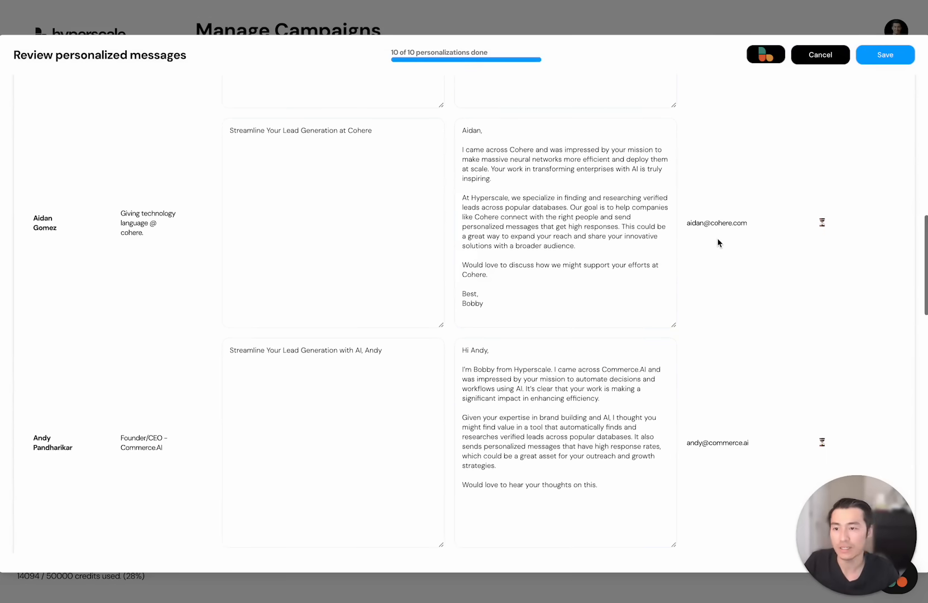
{"action": "scroll", "scroll_direction": "down", "scroll_amount": 3}
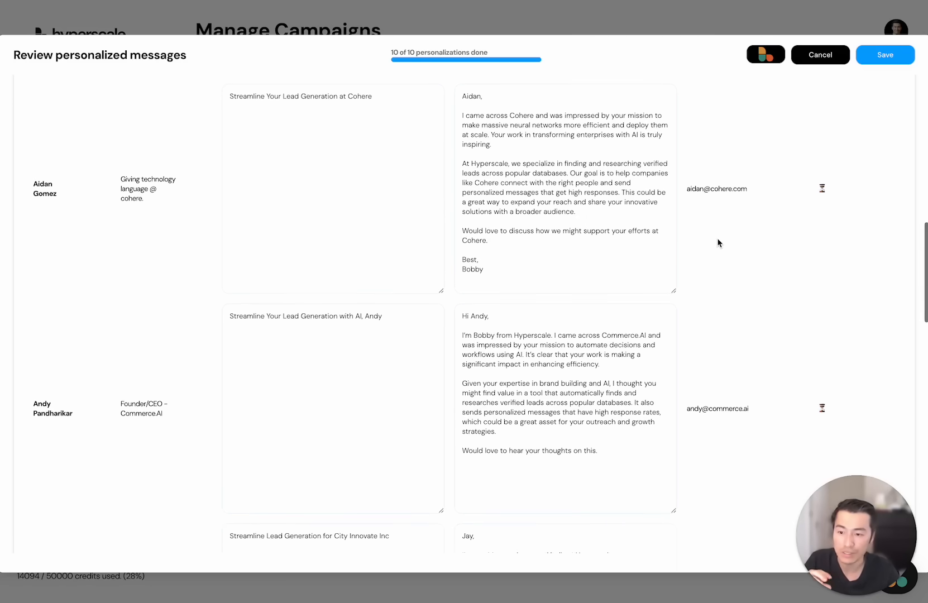
{"action": "scroll", "scroll_direction": "down", "scroll_amount": 3}
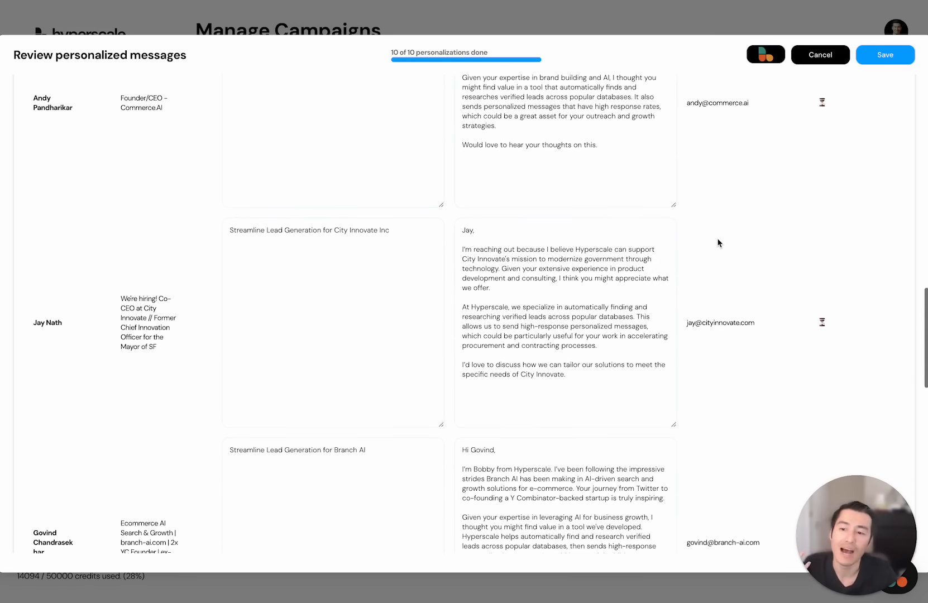
{"action": "scroll", "scroll_direction": "down", "scroll_amount": 3}
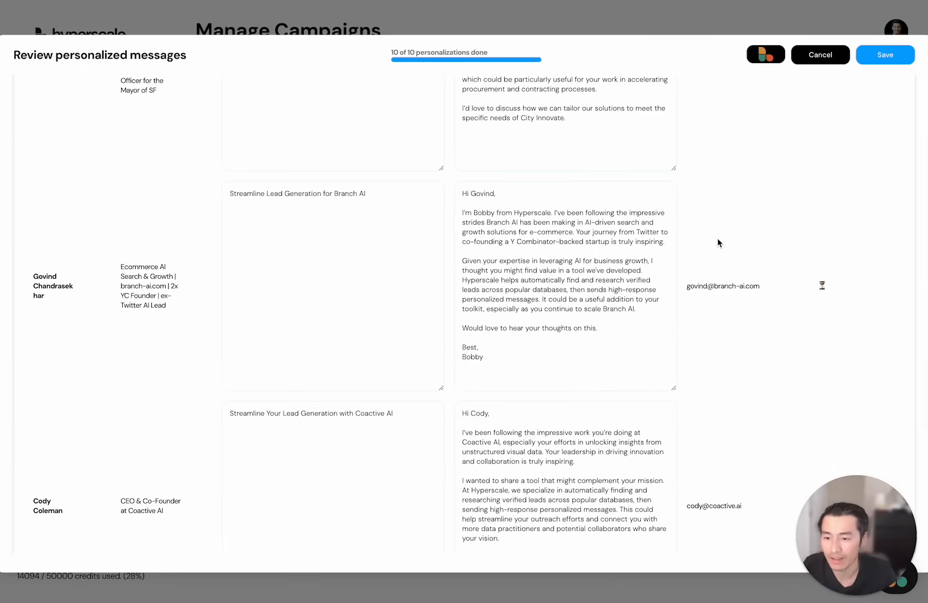
{"action": "scroll", "scroll_direction": "down", "scroll_amount": 3}
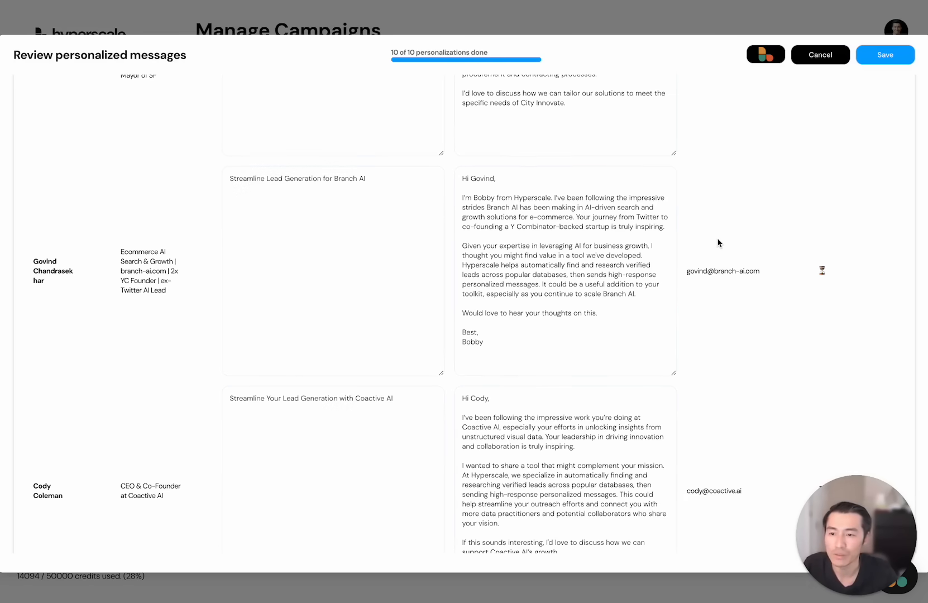
{"action": "scroll", "scroll_direction": "down", "scroll_amount": 3}
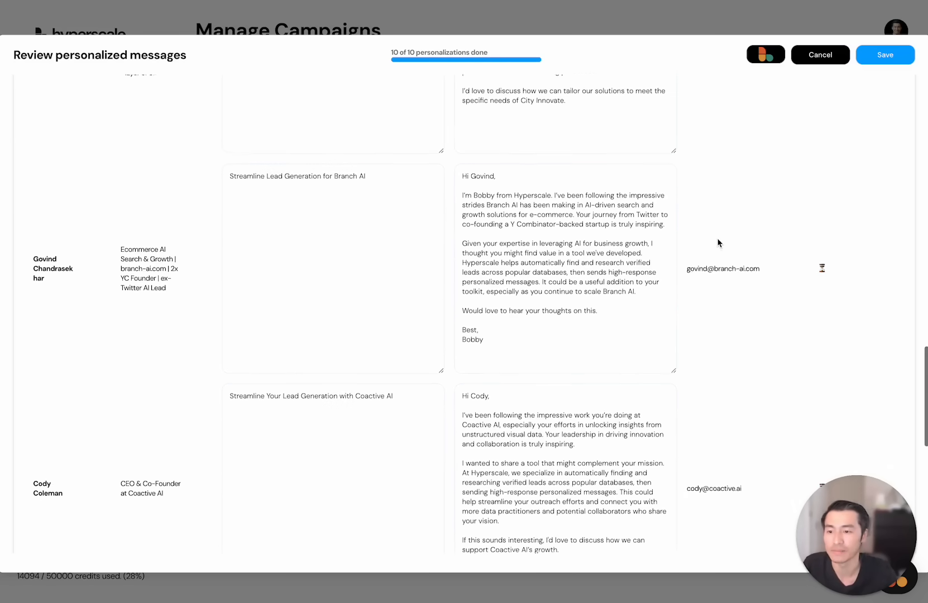
{"action": "scroll", "scroll_direction": "down", "scroll_amount": 3}
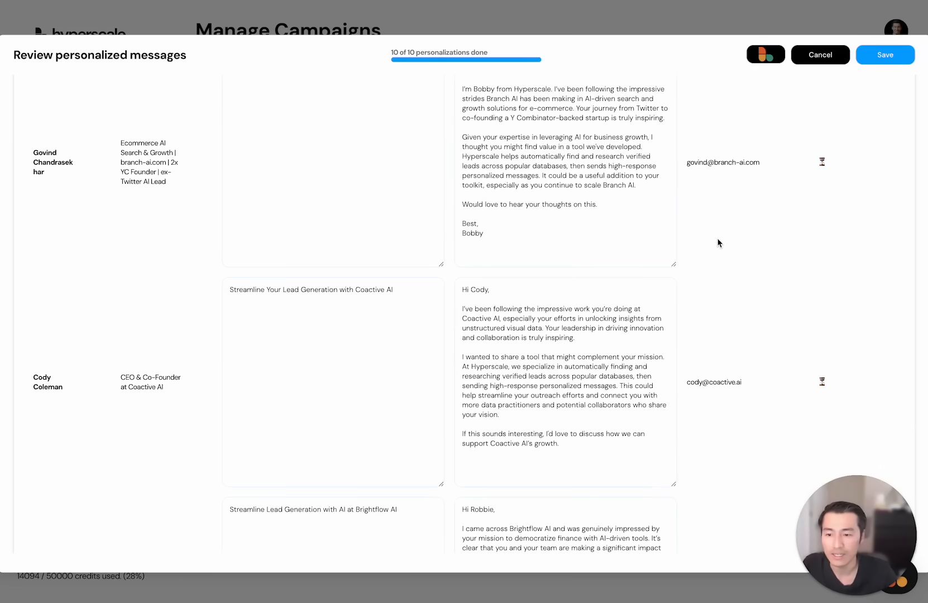
{"action": "scroll", "scroll_direction": "down", "scroll_amount": 3}
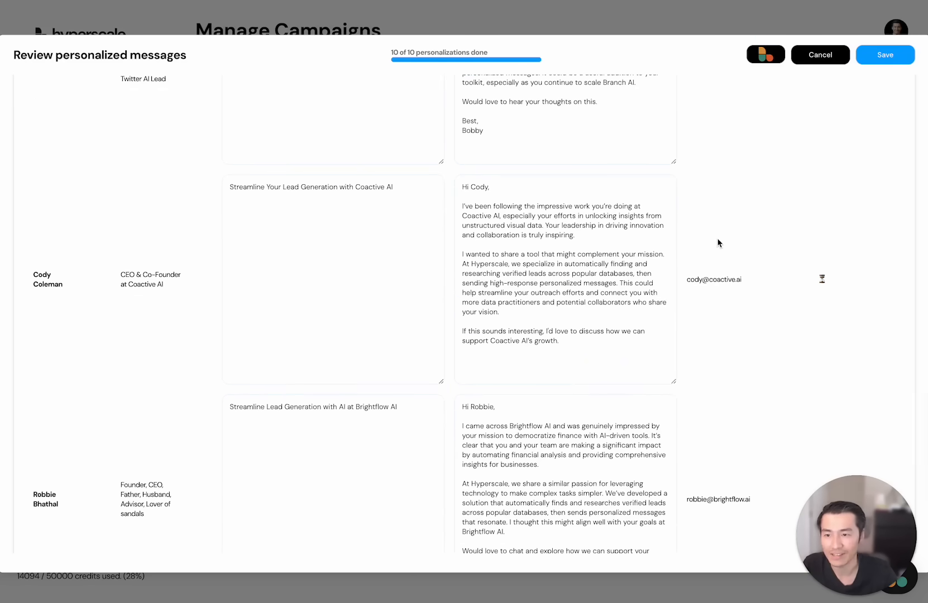
{"action": "scroll", "scroll_direction": "down", "scroll_amount": 3}
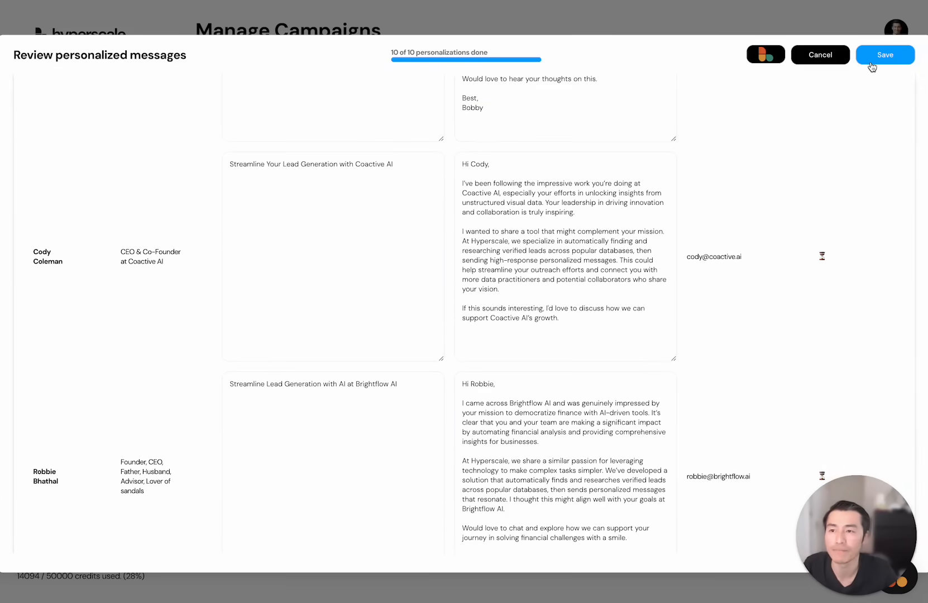
{"action": "left_click", "coordinate": [884, 55]}
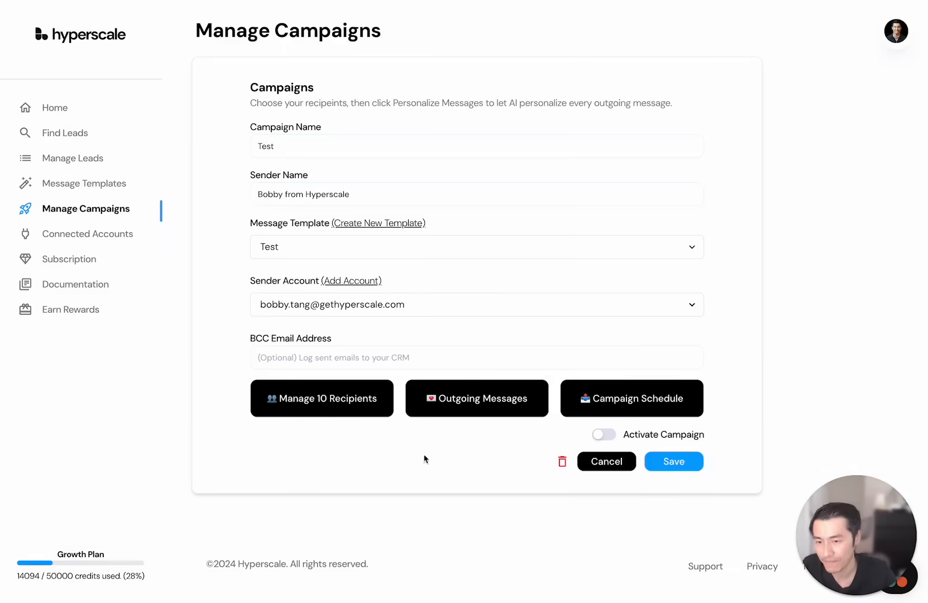
{"action": "mouse_move", "coordinate": [708, 476]}
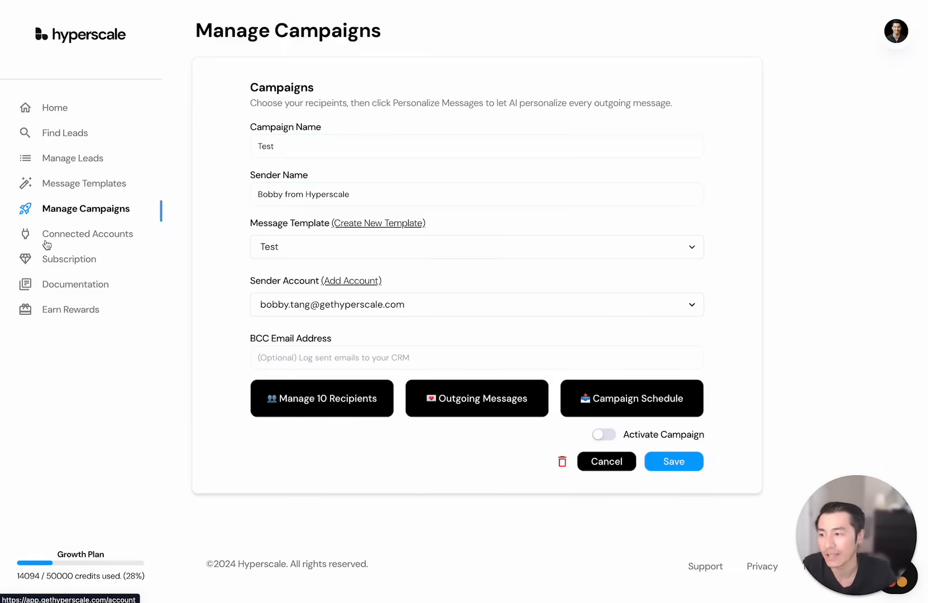
Go to the Connected Accounts page listing the four linked email accounts.
{"action": "left_click", "coordinate": [89, 234]}
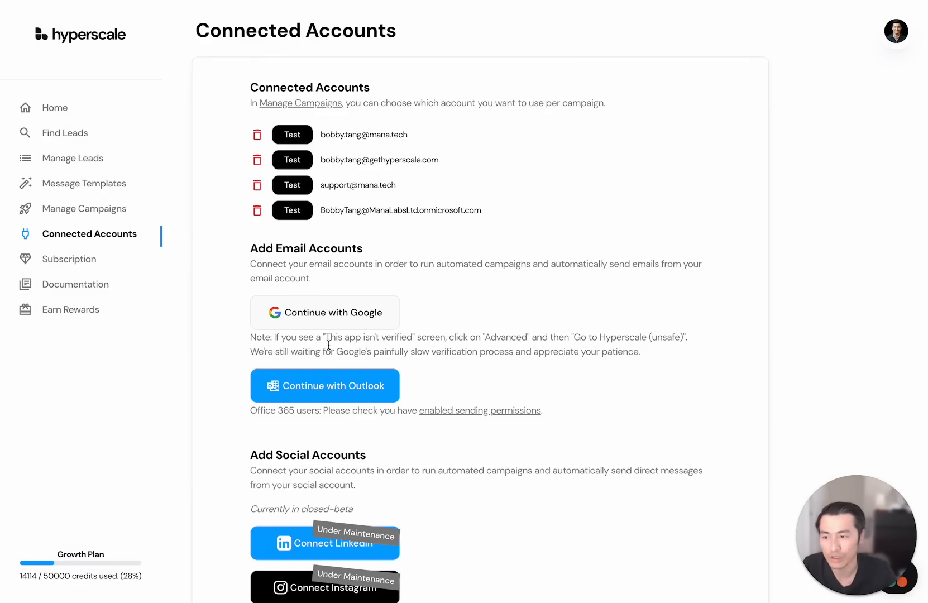
{"action": "mouse_move", "coordinate": [70, 265]}
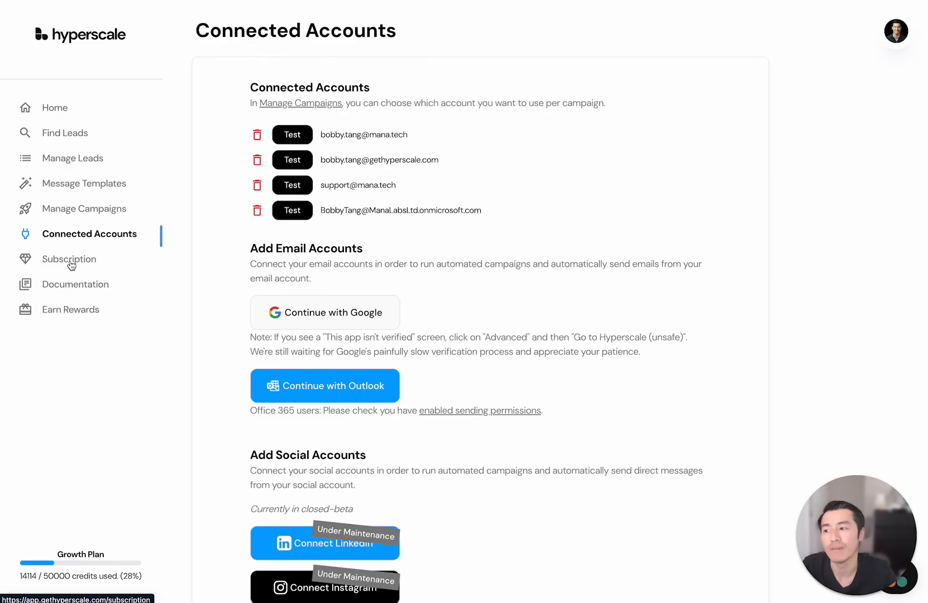
Visit the Subscription plans and Documentation pages, ending on the Earn Rewards affiliate page.
{"action": "left_click", "coordinate": [71, 259]}
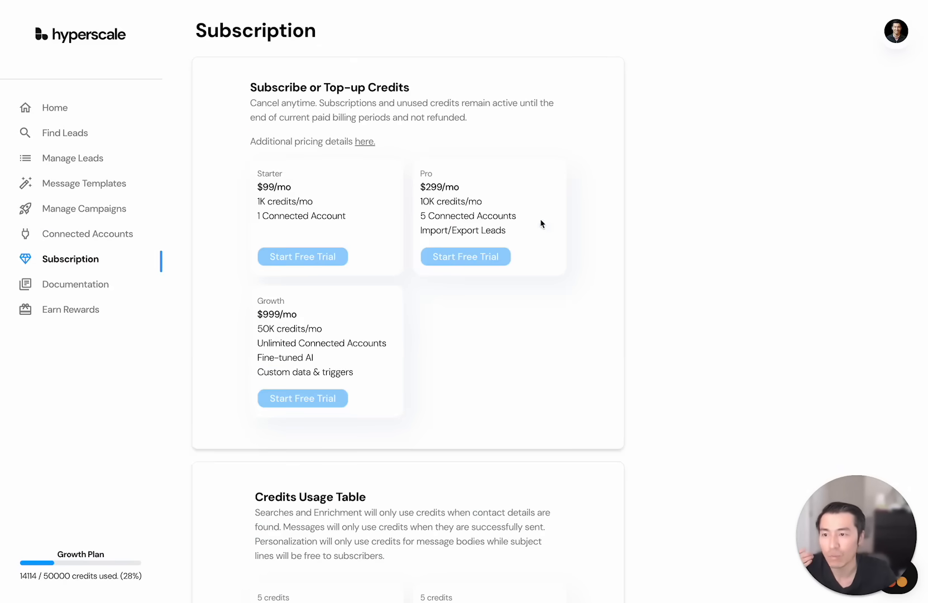
{"action": "scroll", "scroll_direction": "down", "scroll_amount": 3}
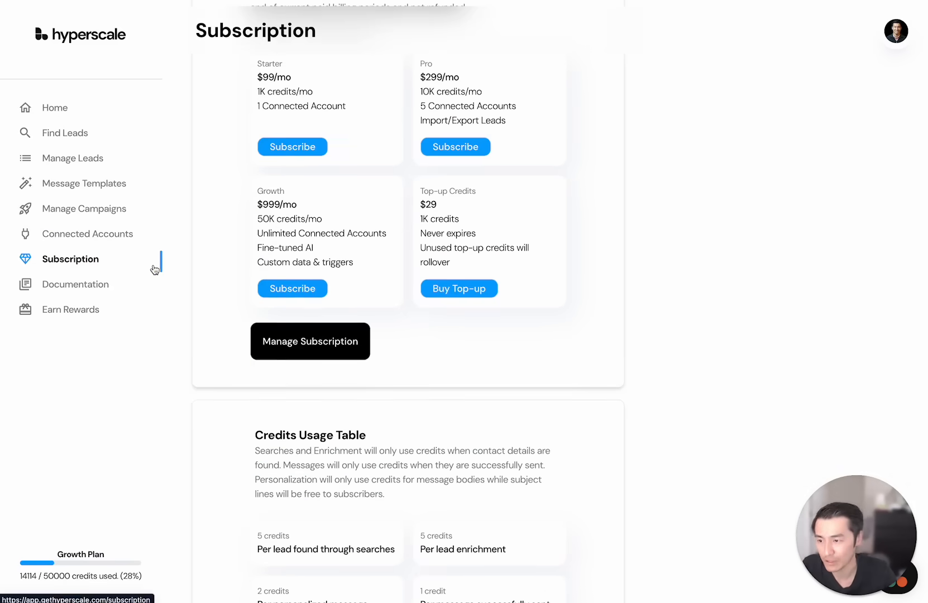
{"action": "left_click", "coordinate": [76, 283]}
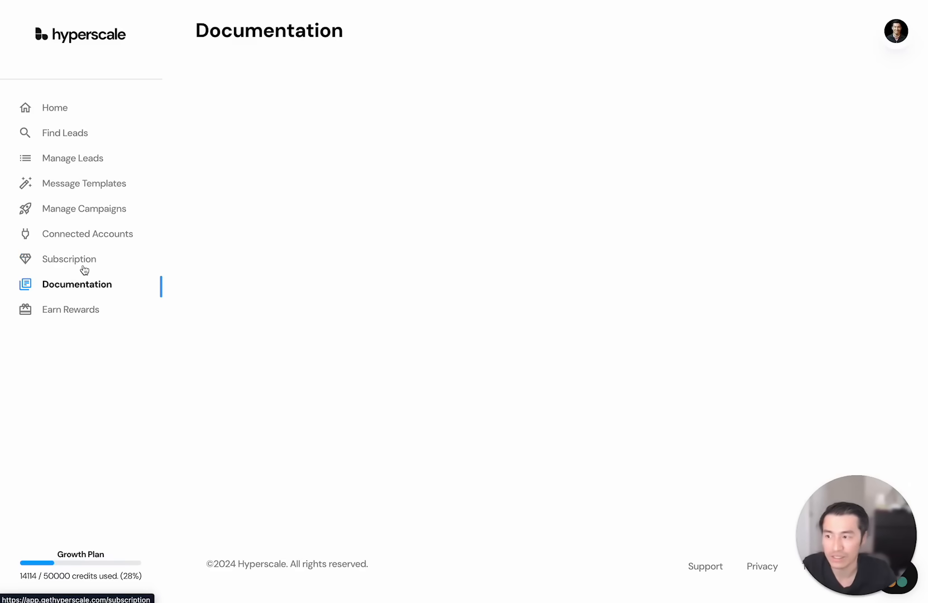
{"action": "left_click", "coordinate": [71, 309]}
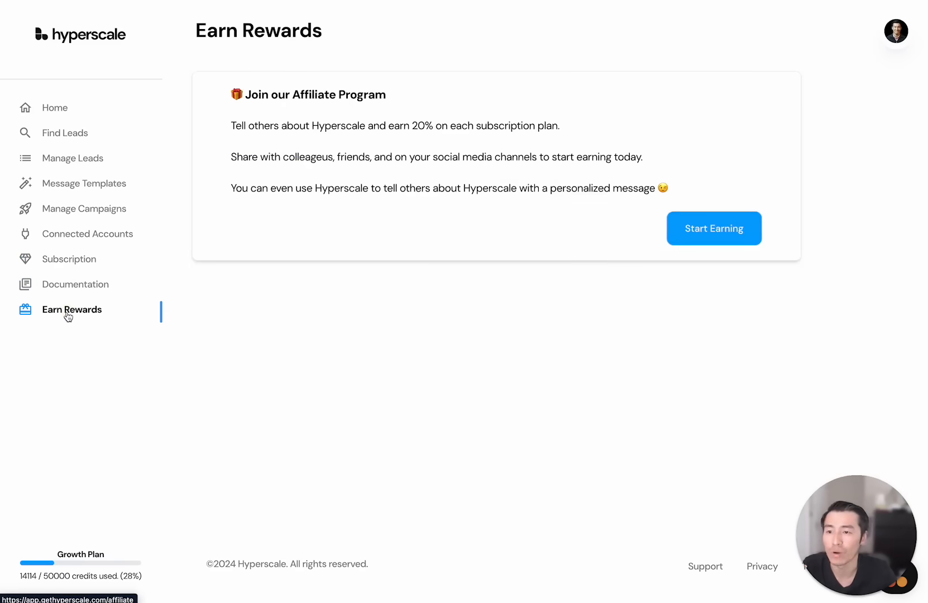
{"action": "mouse_move", "coordinate": [403, 278]}
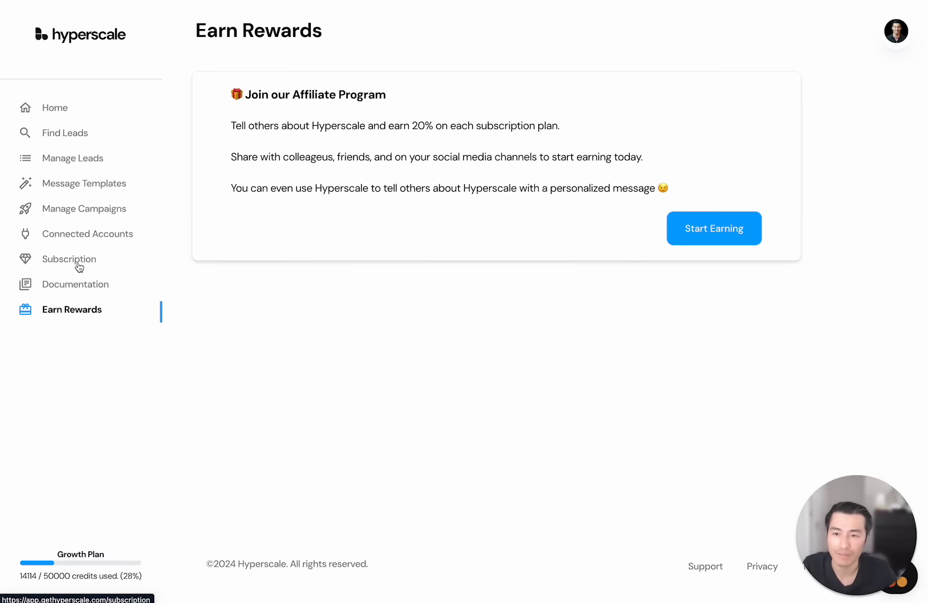
{"action": "mouse_move", "coordinate": [314, 283]}
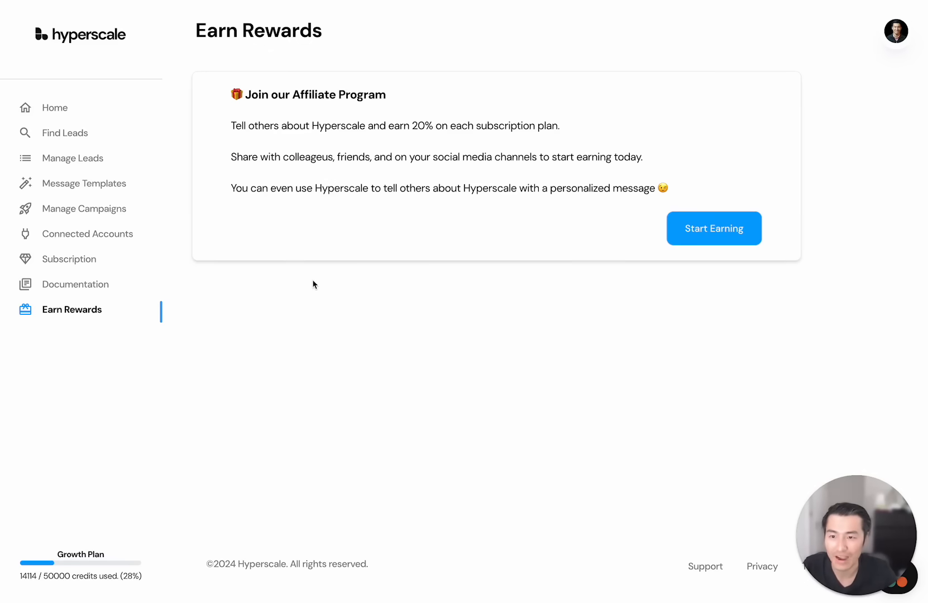